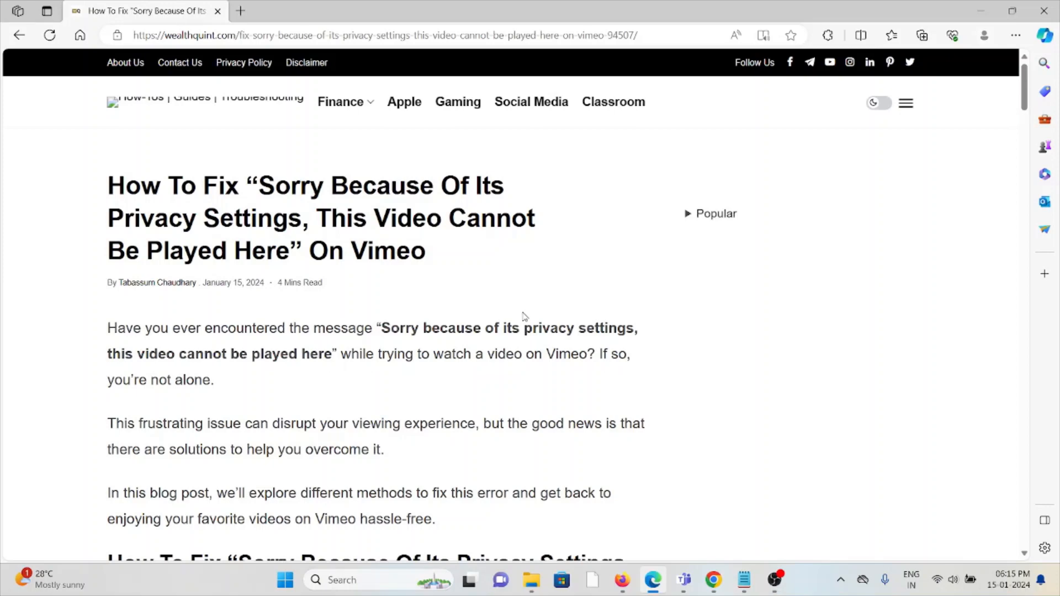
Step: Scroll past the intro to the Firefox error screenshot and the summary of possible fixes
scroll(down, 3)
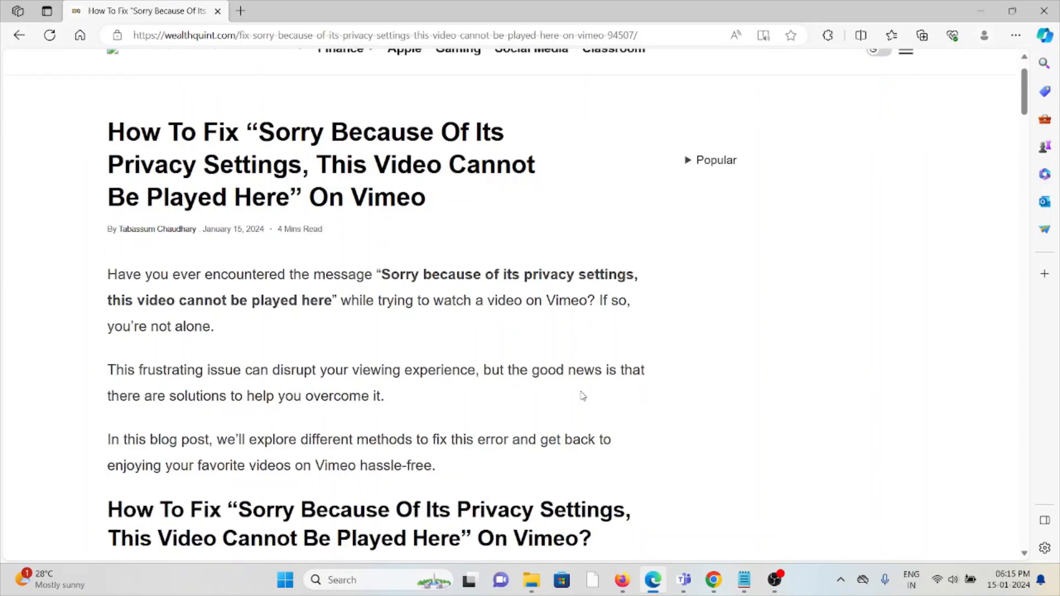
scroll(down, 3)
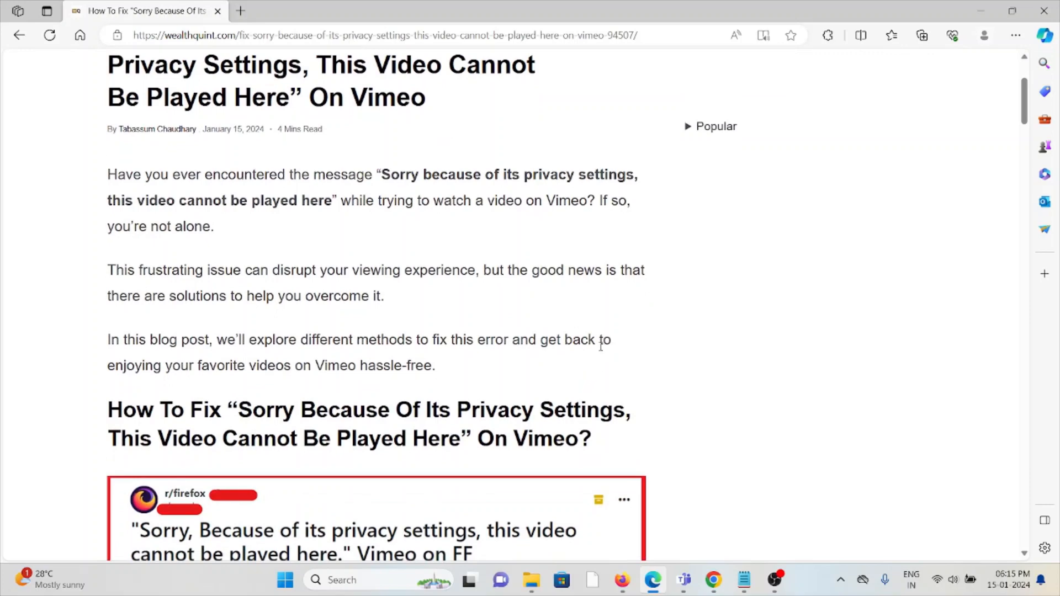
mouse_move(606, 353)
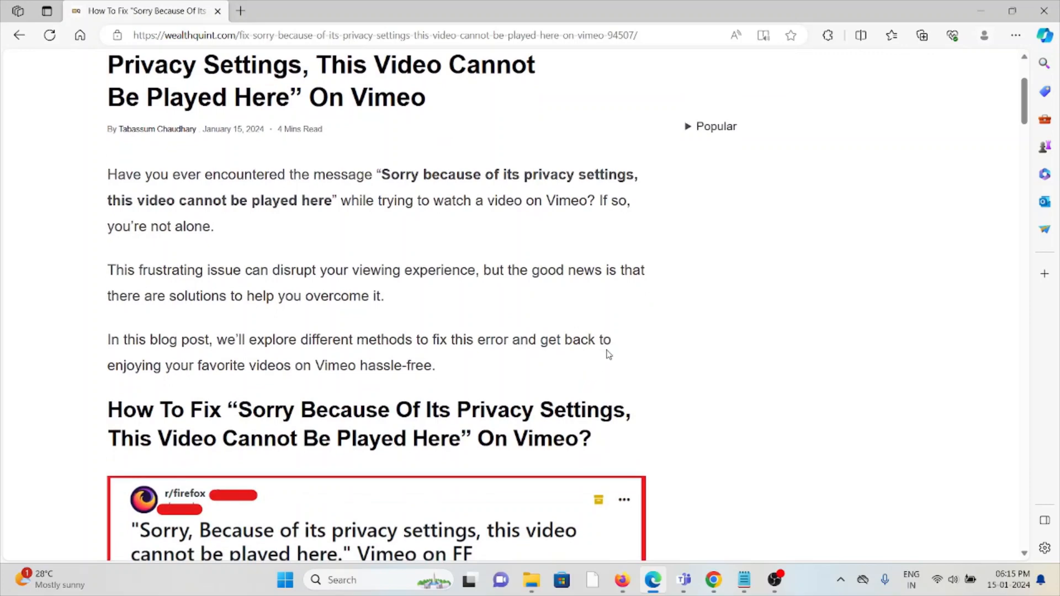
mouse_move(621, 355)
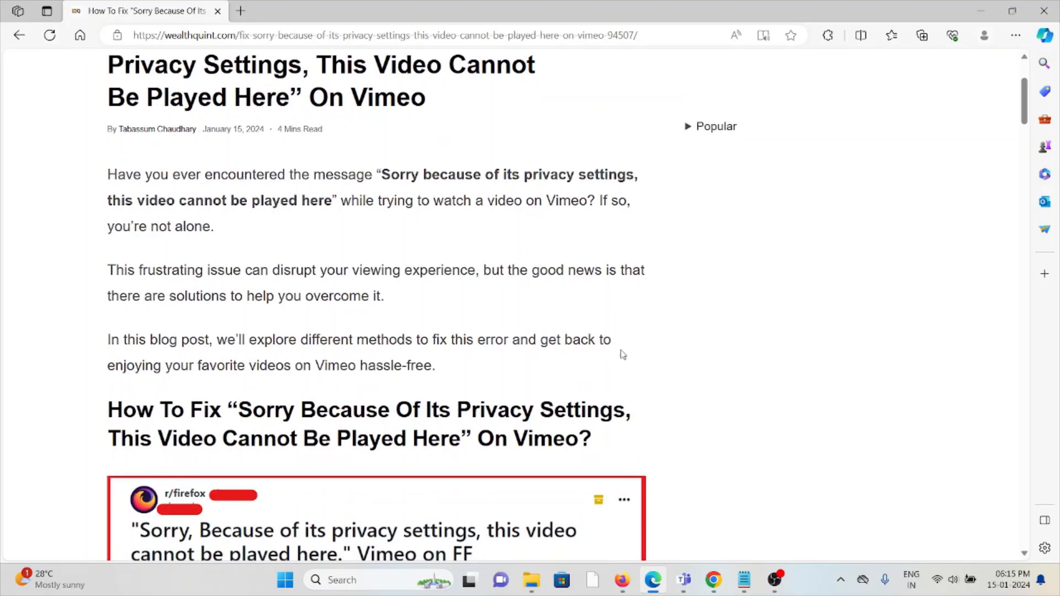
scroll(down, 3)
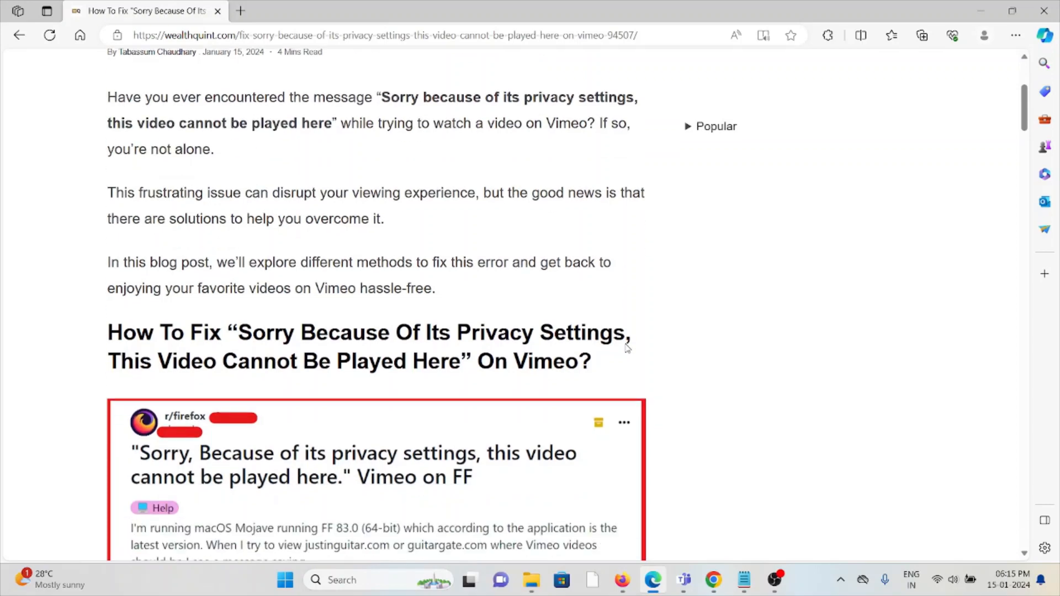
mouse_move(621, 341)
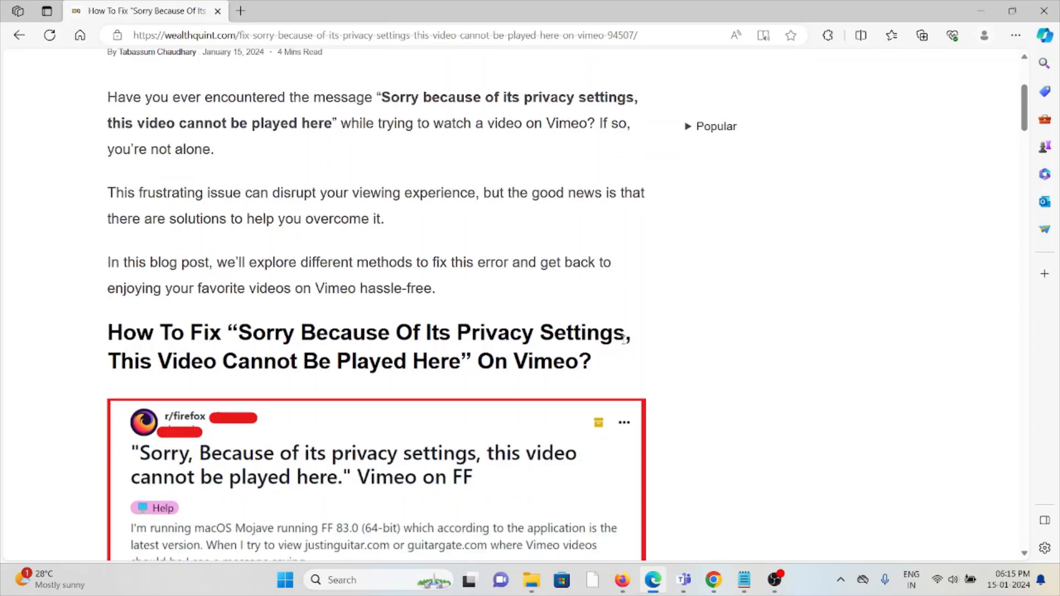
mouse_move(630, 337)
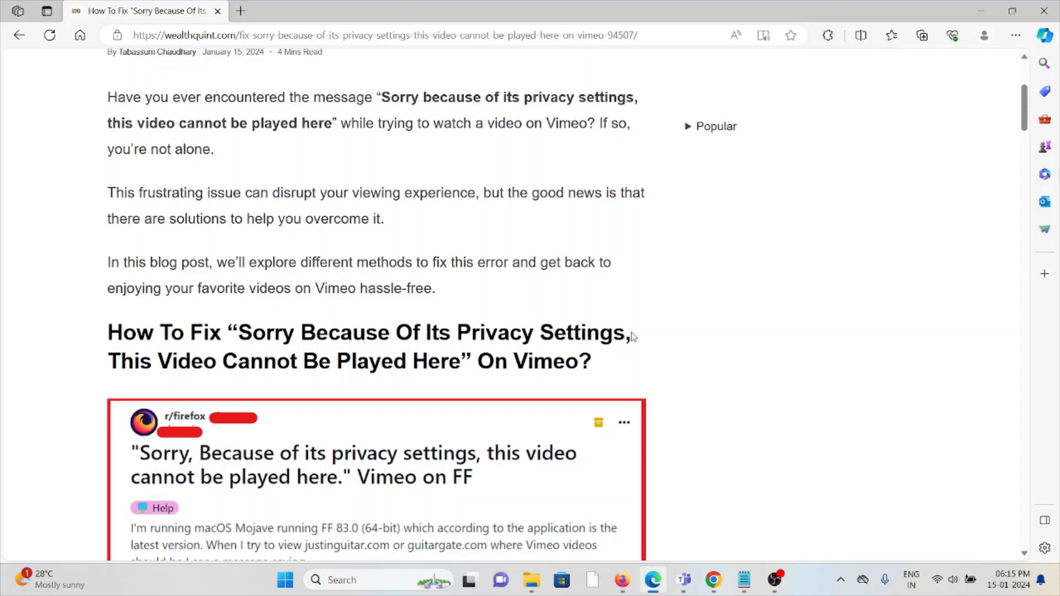
mouse_move(629, 338)
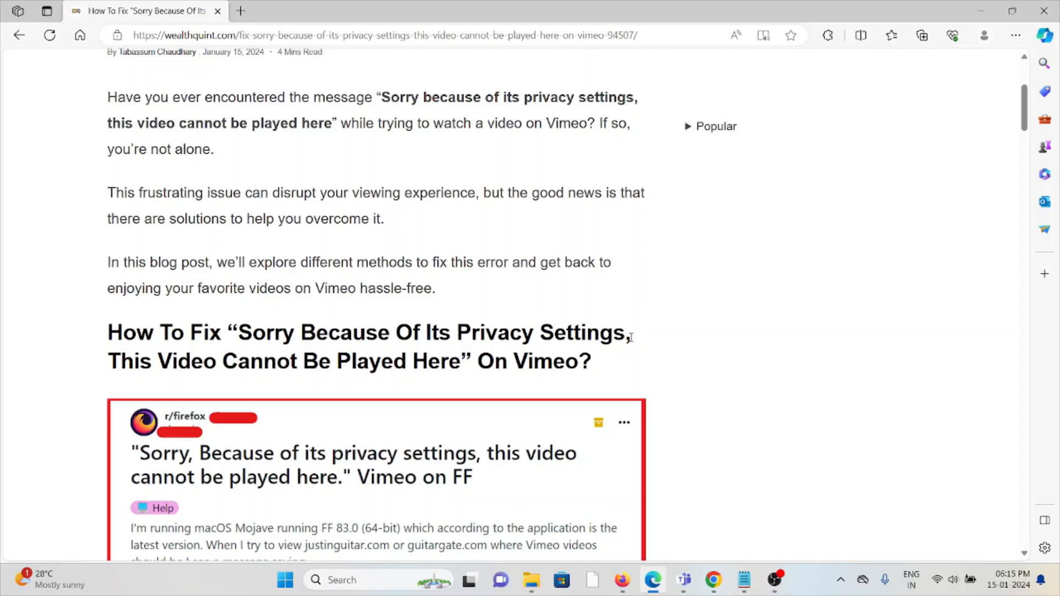
scroll(down, 3)
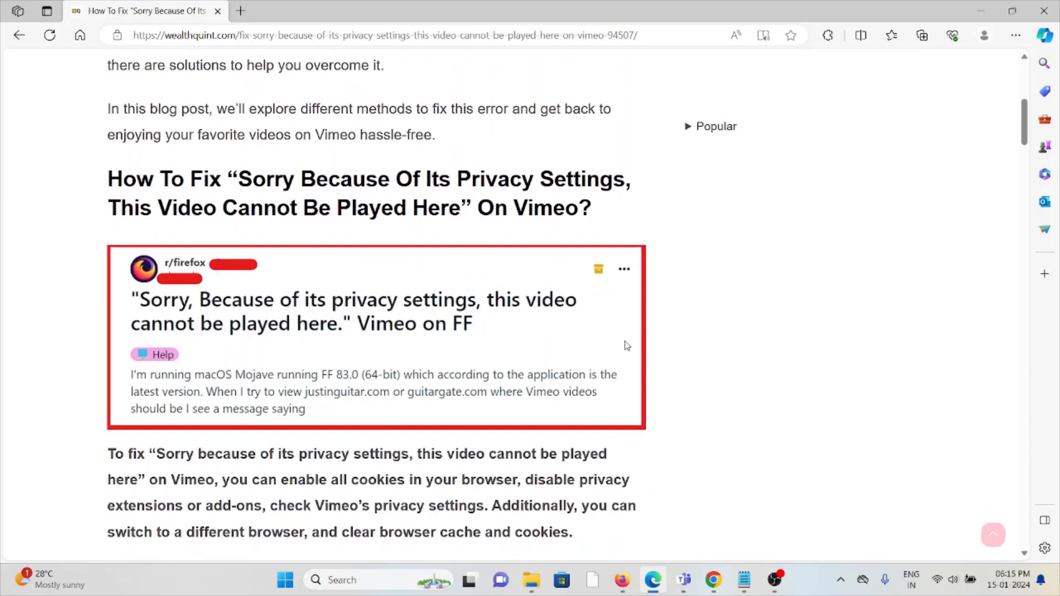
Step: Scroll to fix 1, enabling all cookies, with its Google Chrome steps
scroll(down, 3)
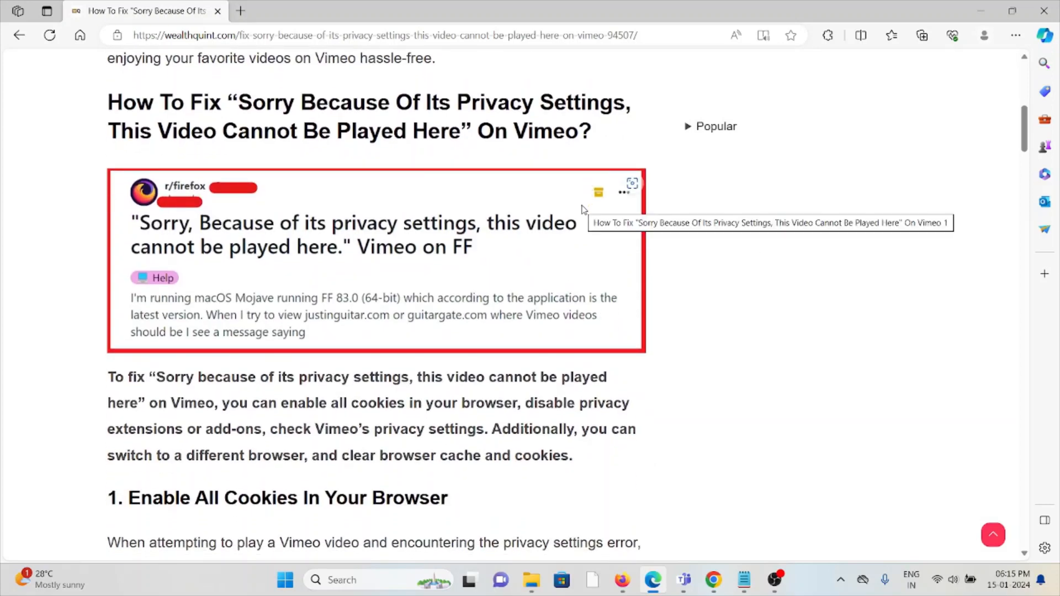
scroll(down, 3)
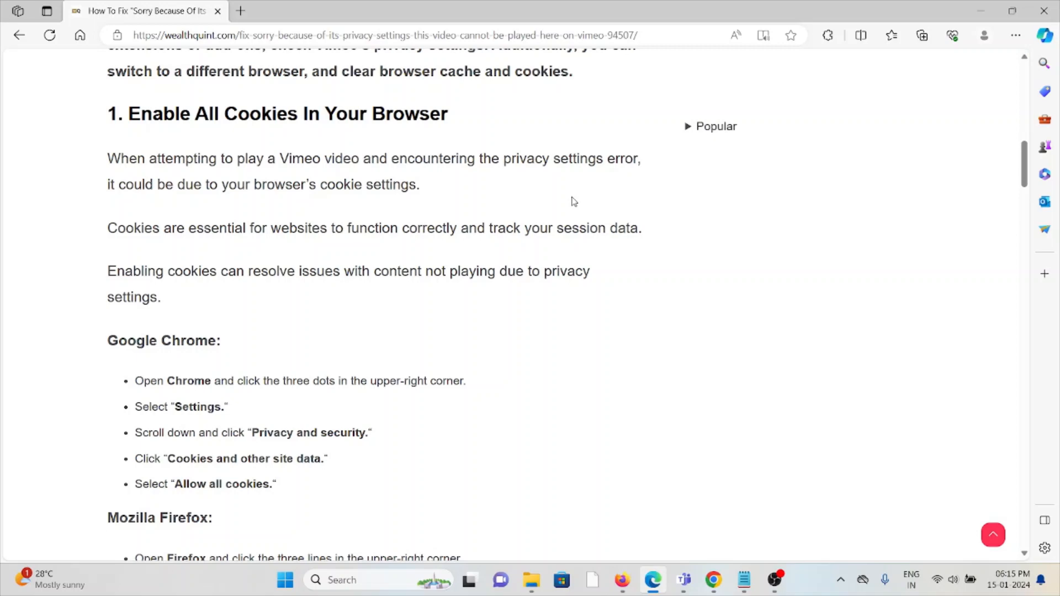
mouse_move(932, 290)
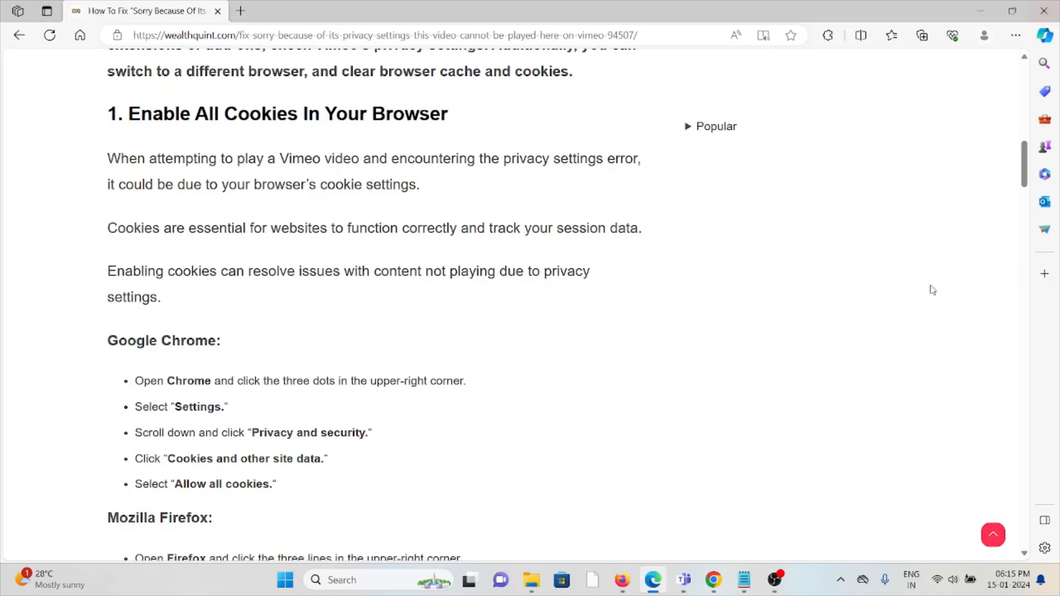
mouse_move(830, 339)
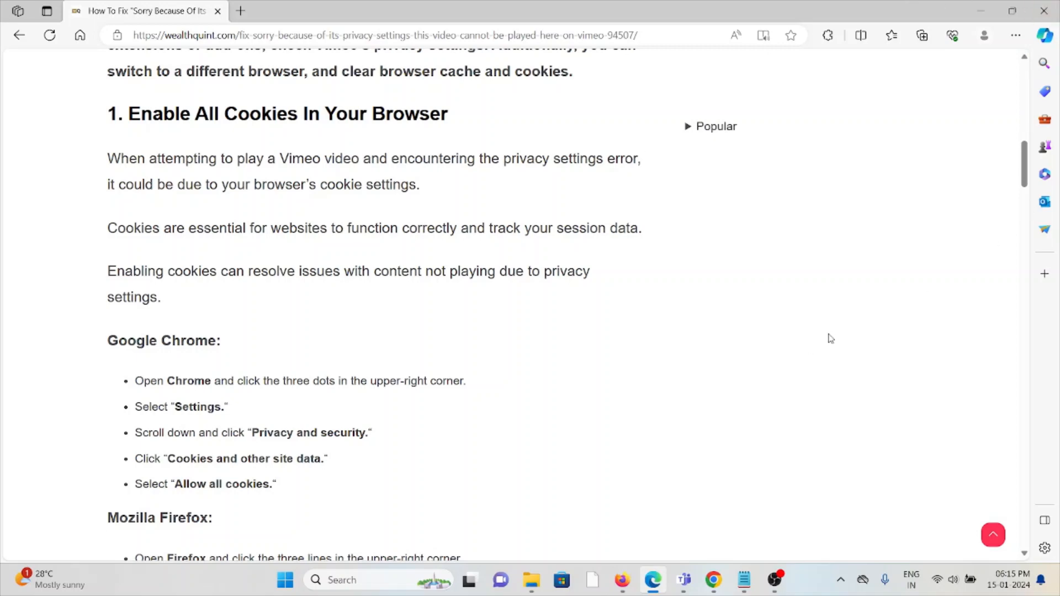
mouse_move(836, 315)
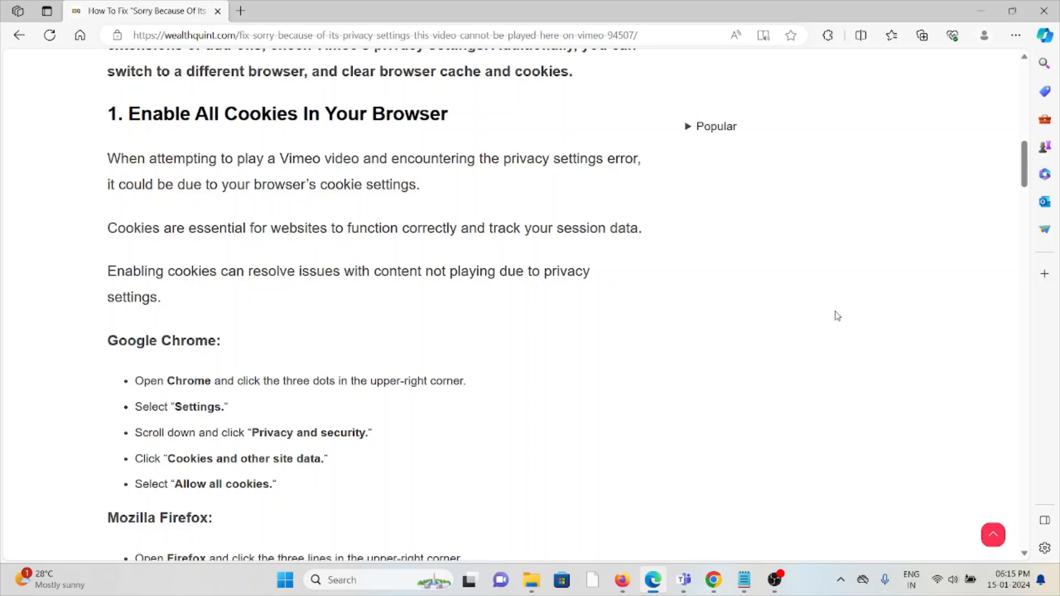
mouse_move(829, 337)
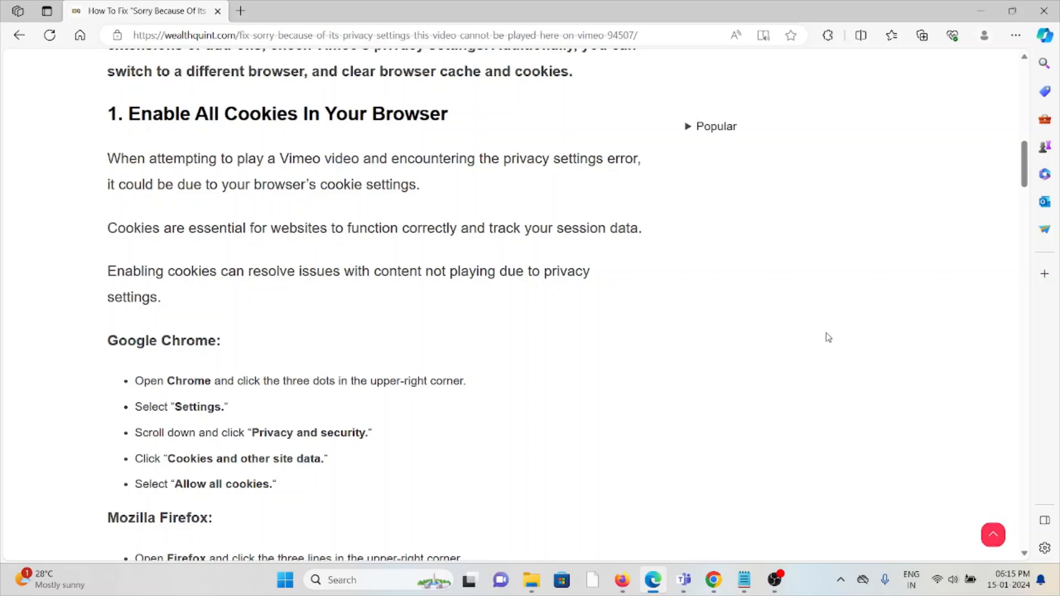
Step: Scroll through the Chrome and Firefox cookie steps until the Microsoft Edge steps begin
scroll(down, 3)
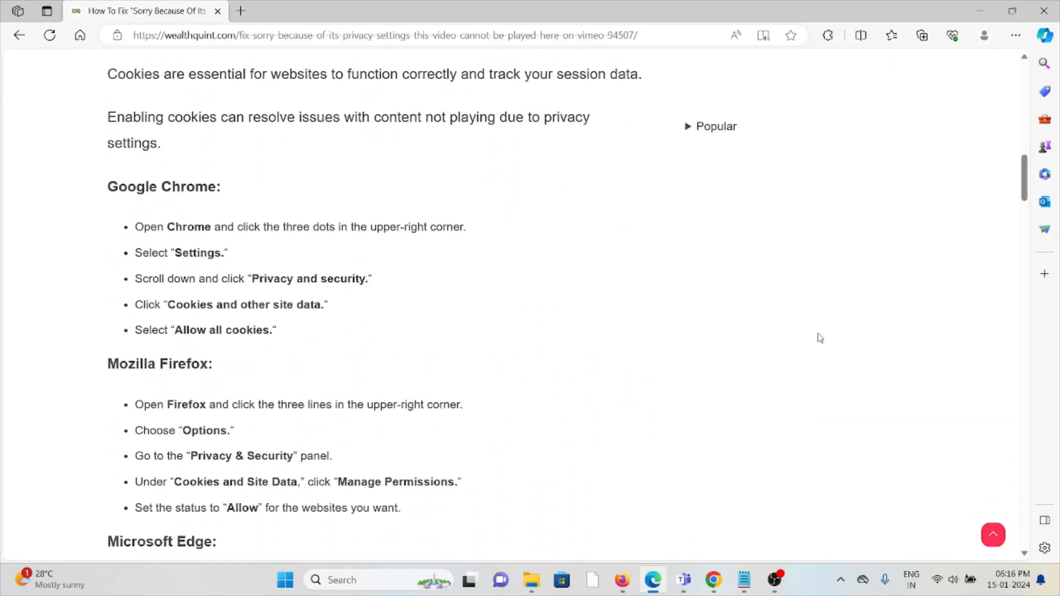
scroll(down, 3)
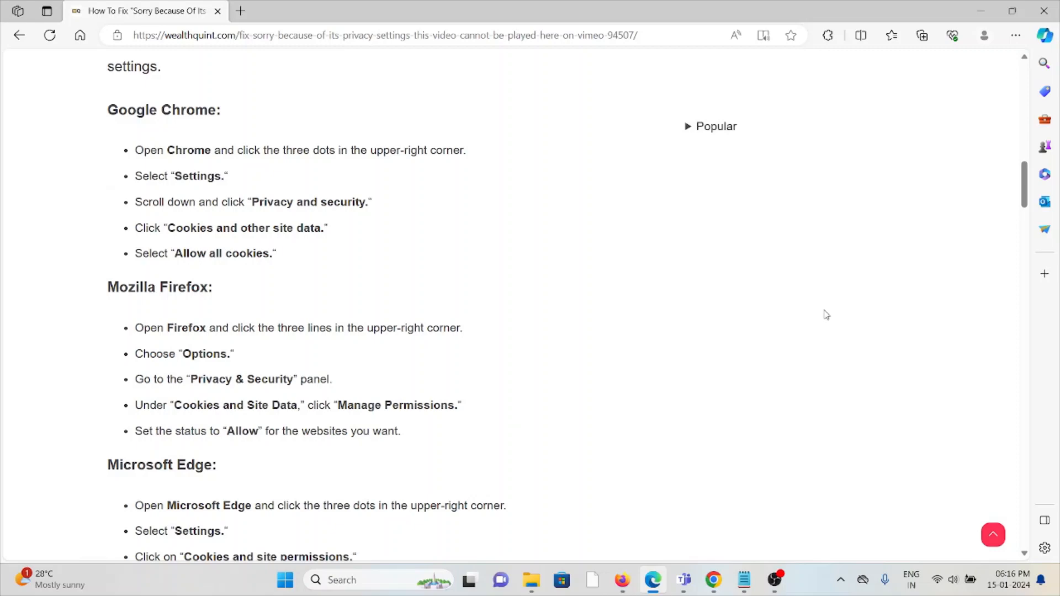
mouse_move(821, 318)
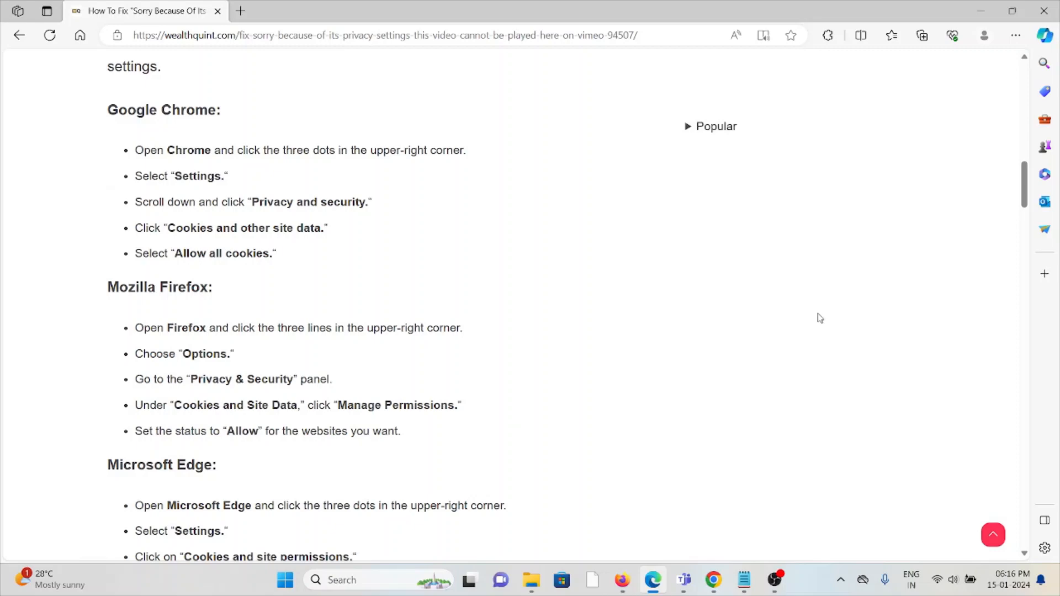
mouse_move(834, 288)
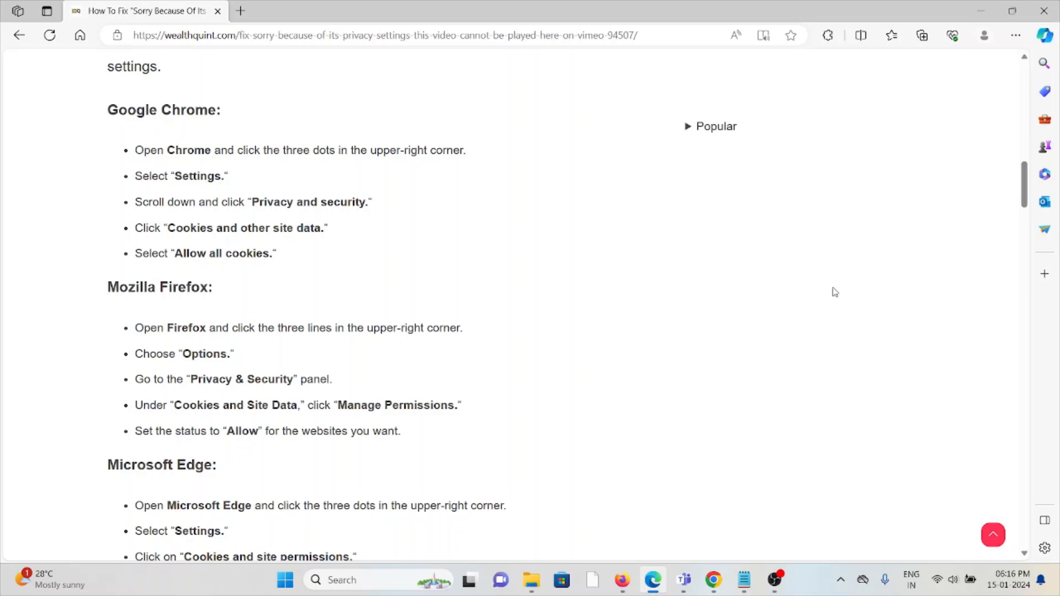
mouse_move(866, 277)
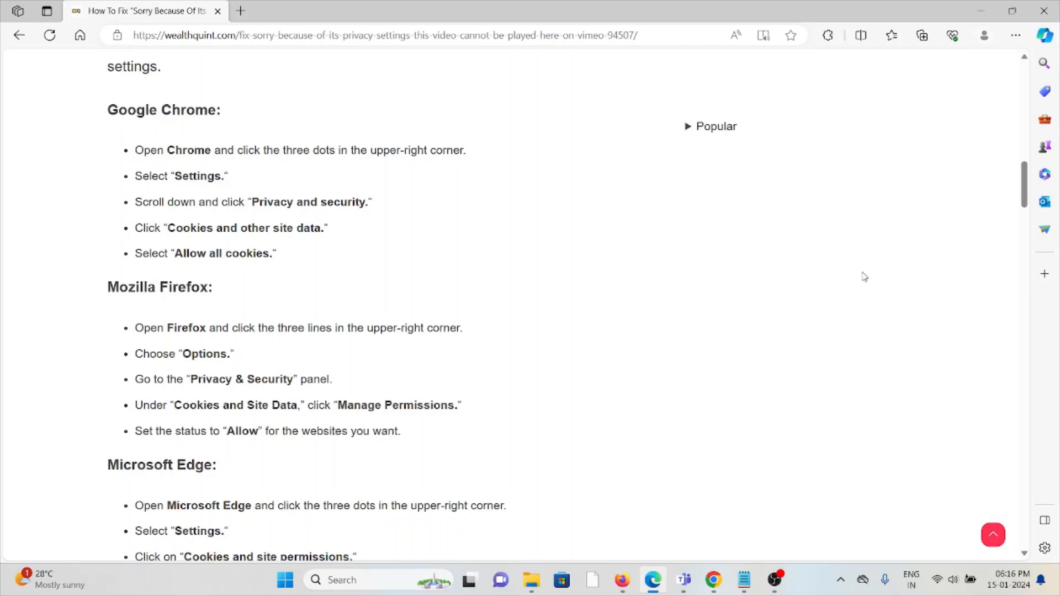
mouse_move(863, 279)
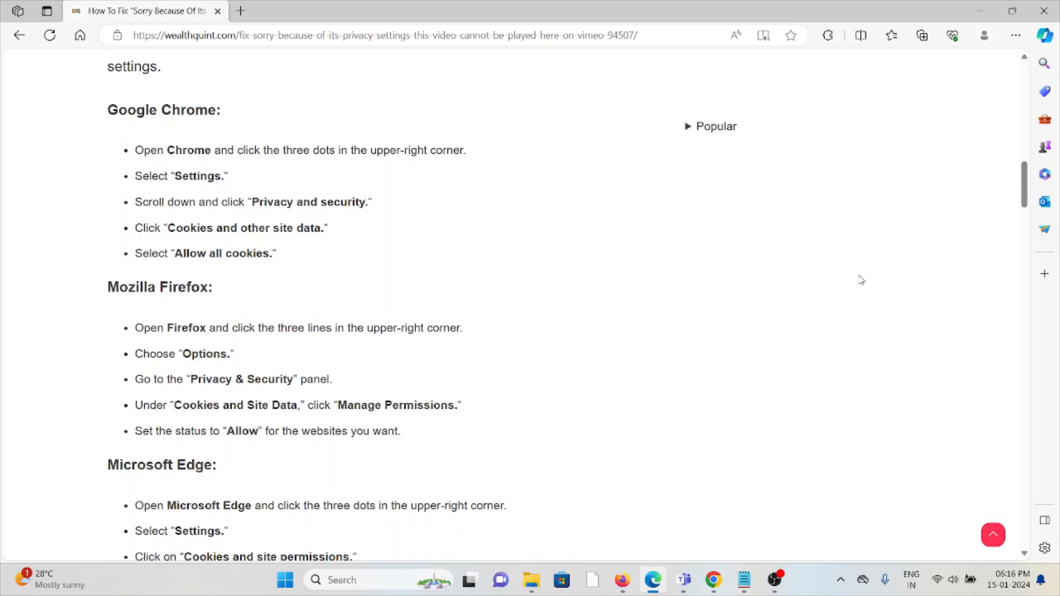
mouse_move(868, 269)
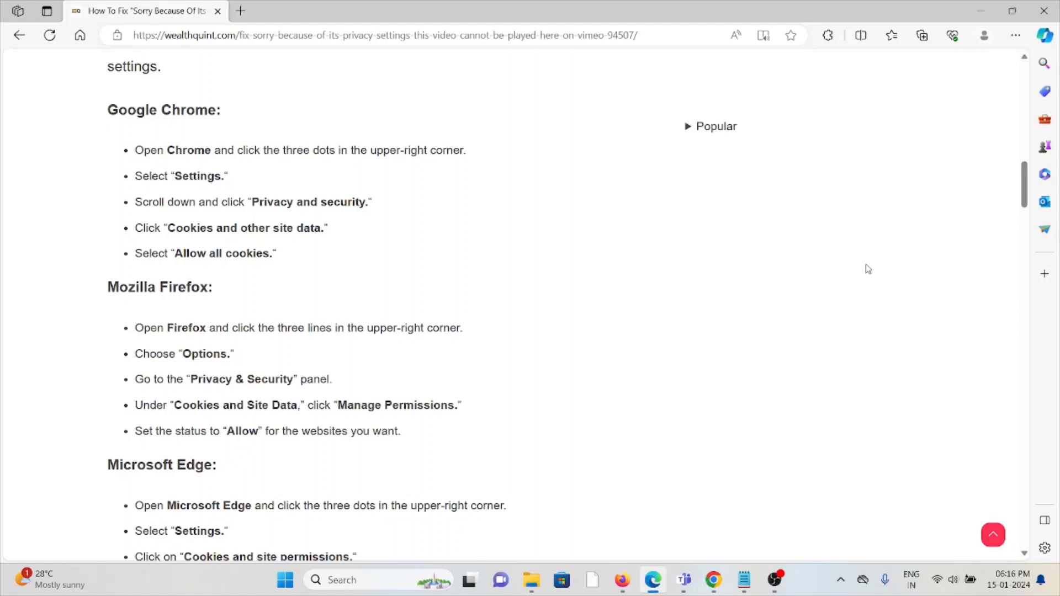
mouse_move(188, 312)
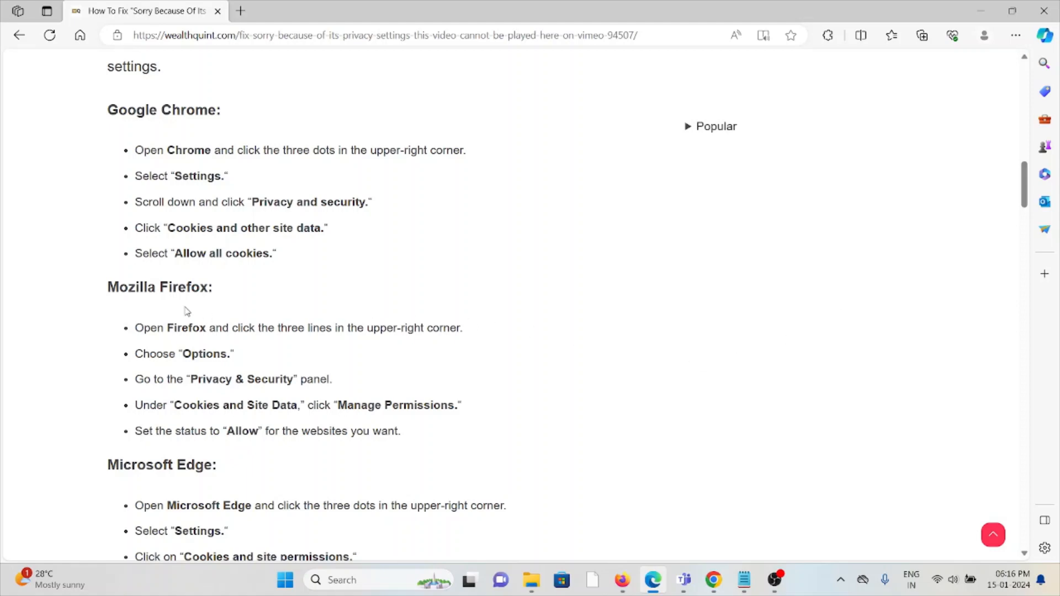
Step: Scroll past the Edge cookie steps to fix 2, disabling privacy extensions or add-ons
scroll(down, 3)
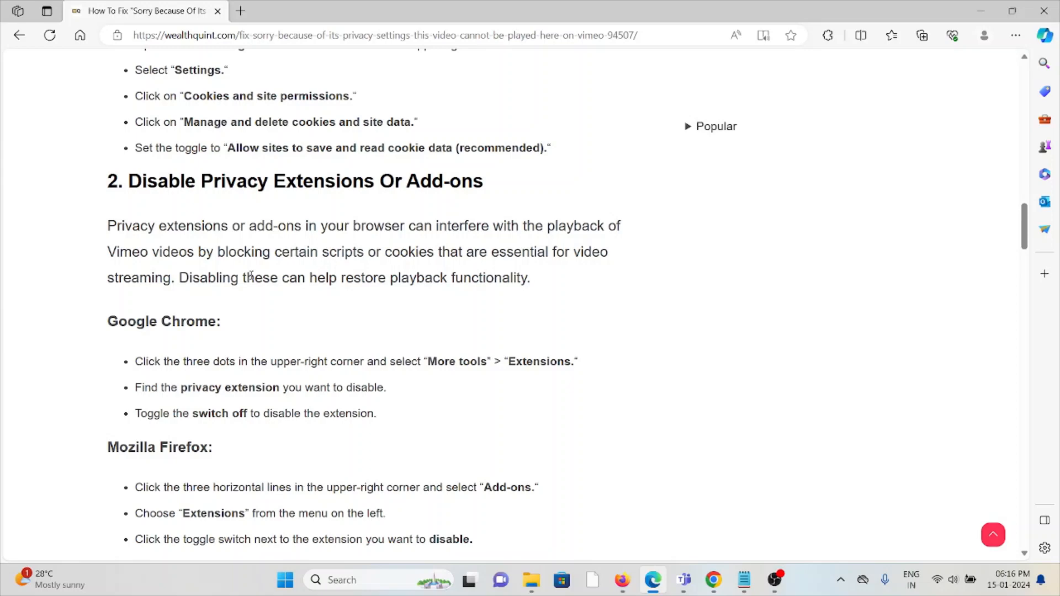
Step: Scroll to fix 3, checking Vimeo's privacy settings, with its steps for video owners
scroll(down, 3)
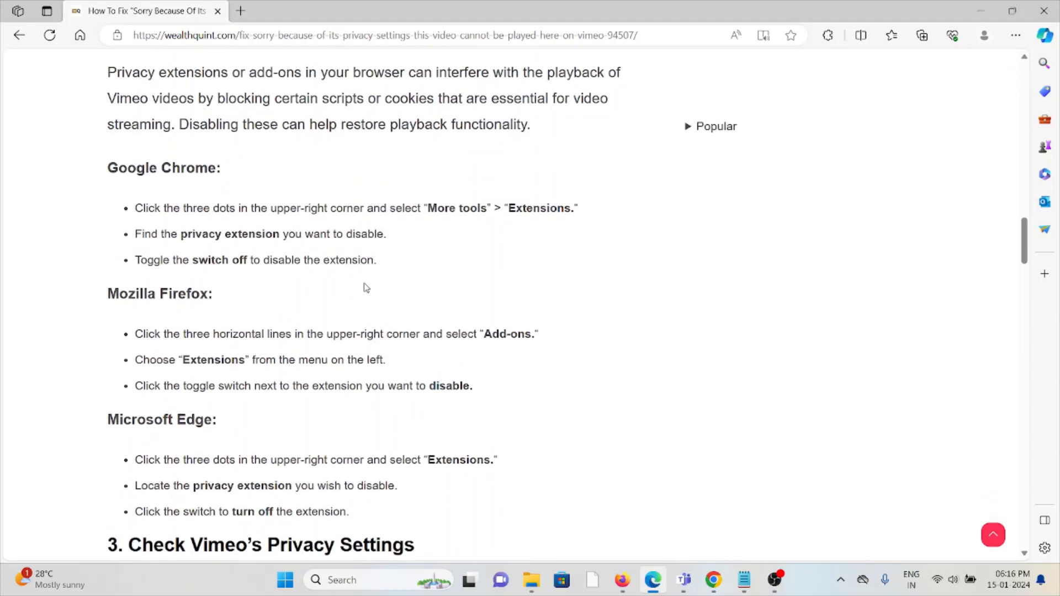
mouse_move(378, 284)
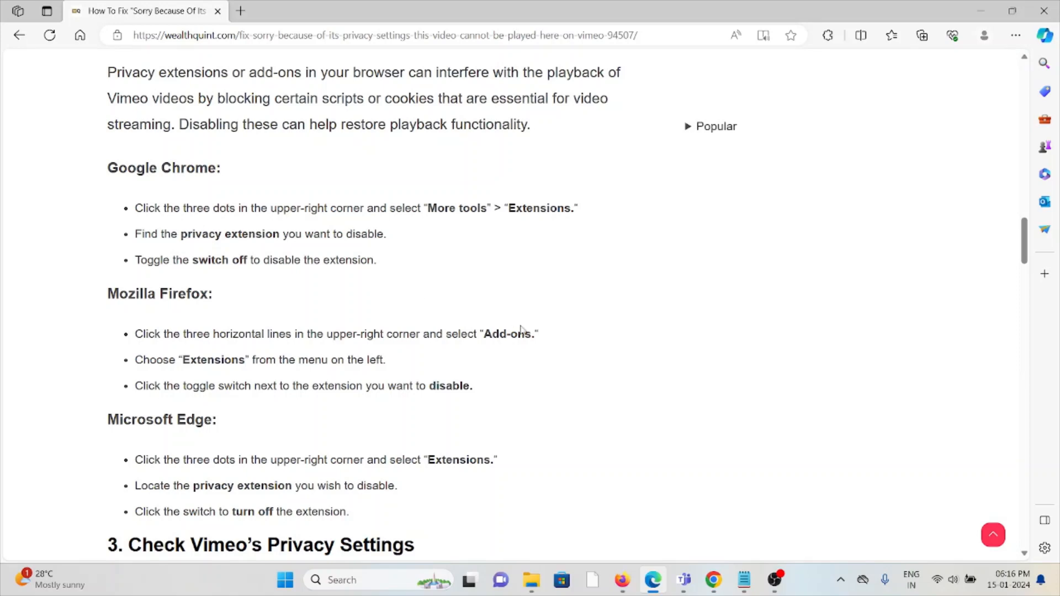
mouse_move(512, 329)
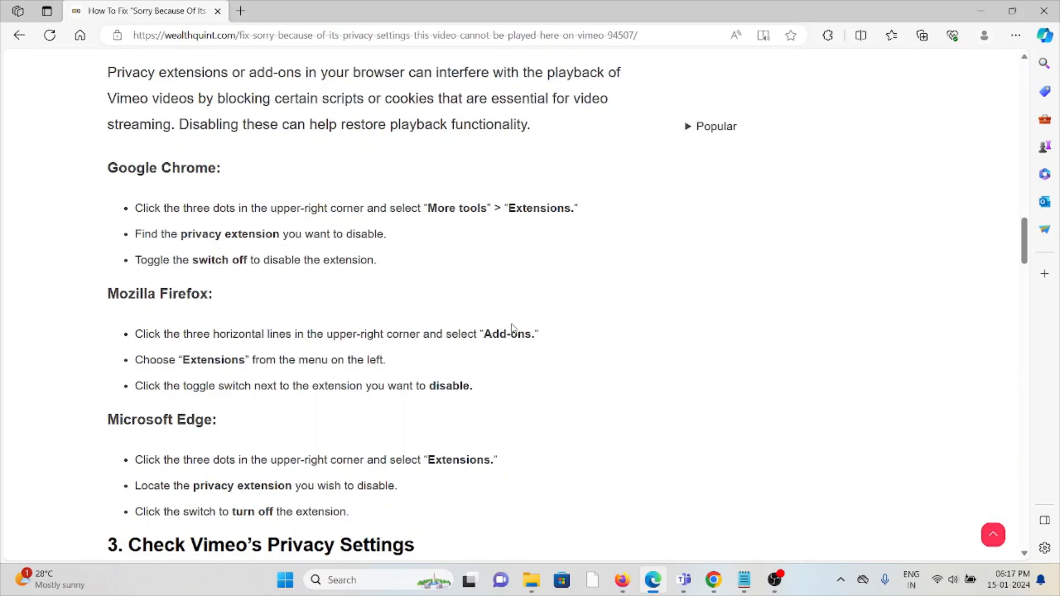
mouse_move(503, 323)
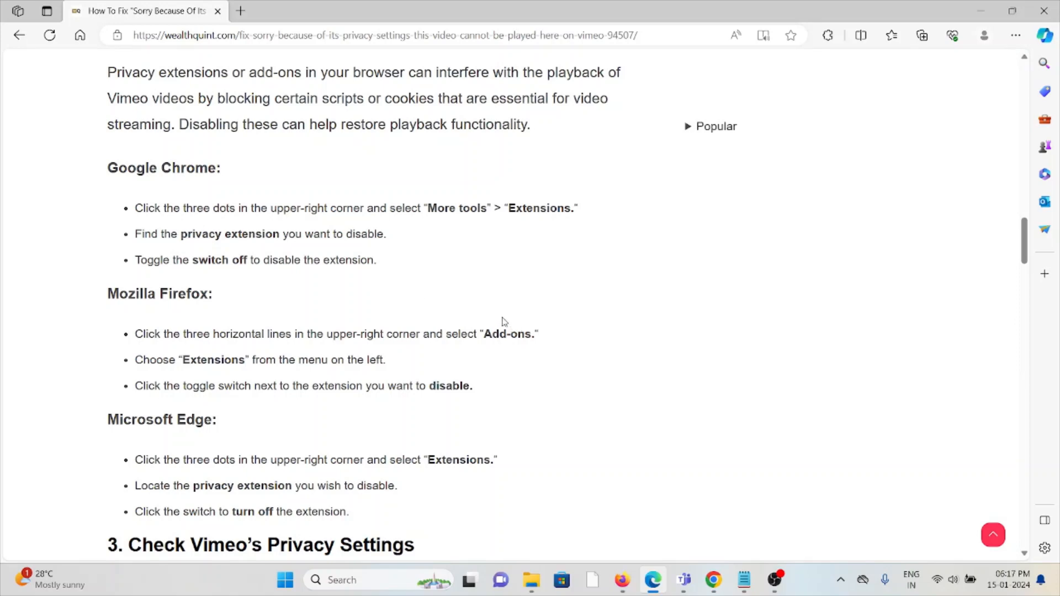
mouse_move(505, 325)
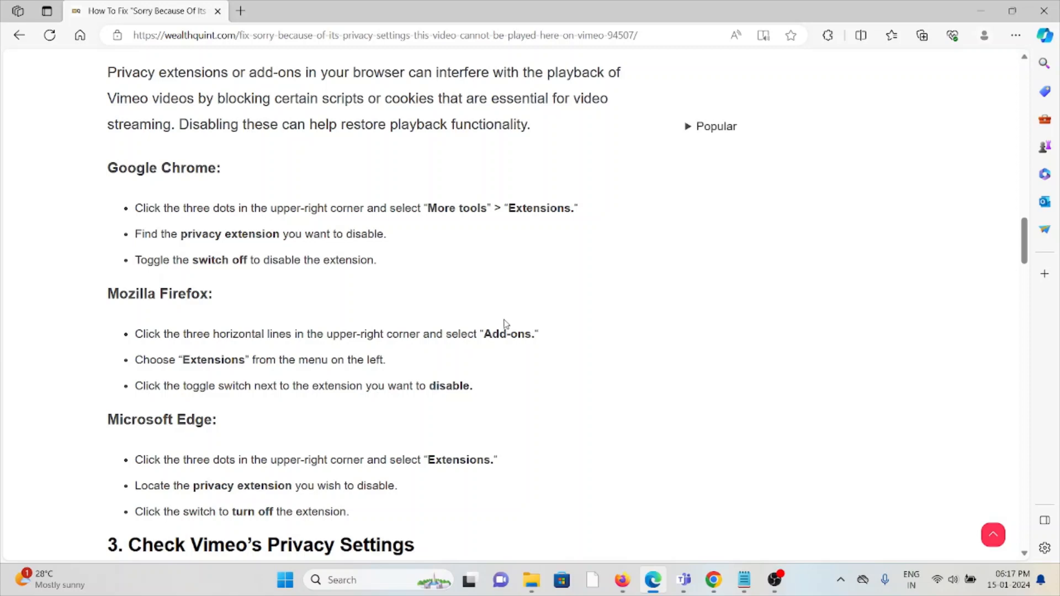
scroll(down, 3)
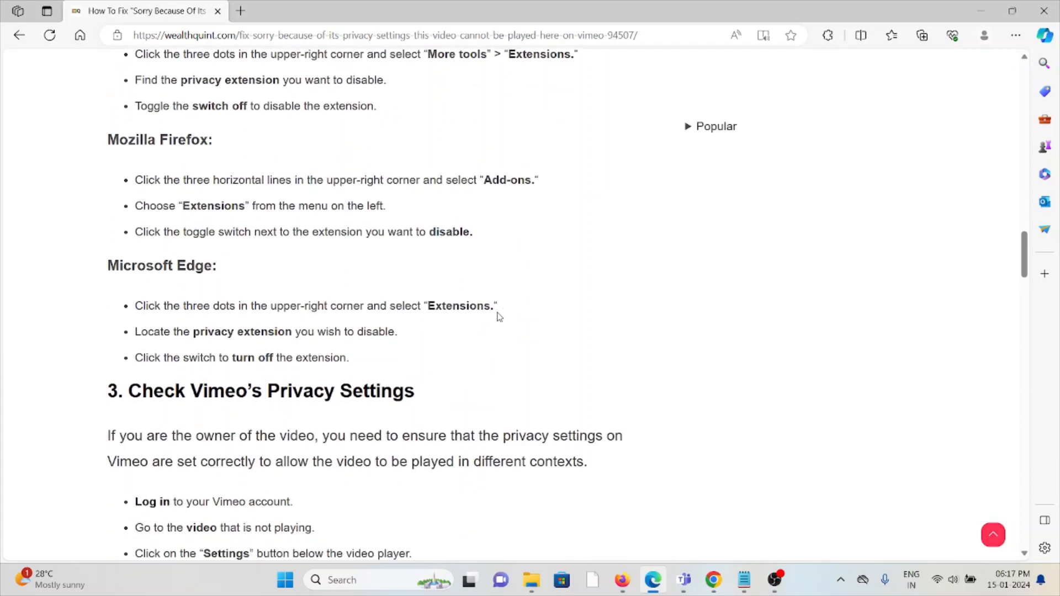
scroll(down, 3)
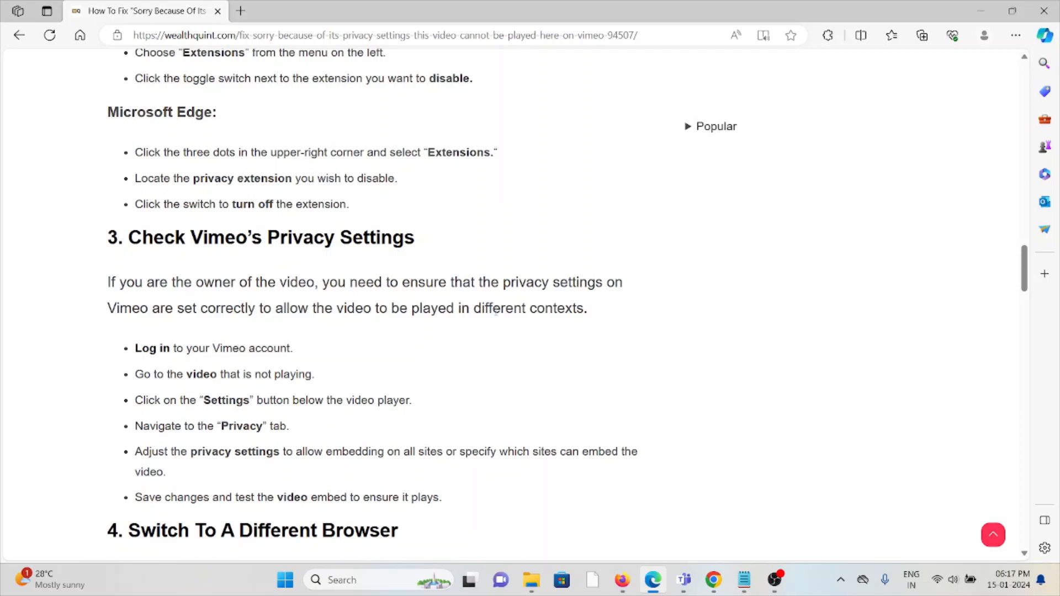
scroll(down, 3)
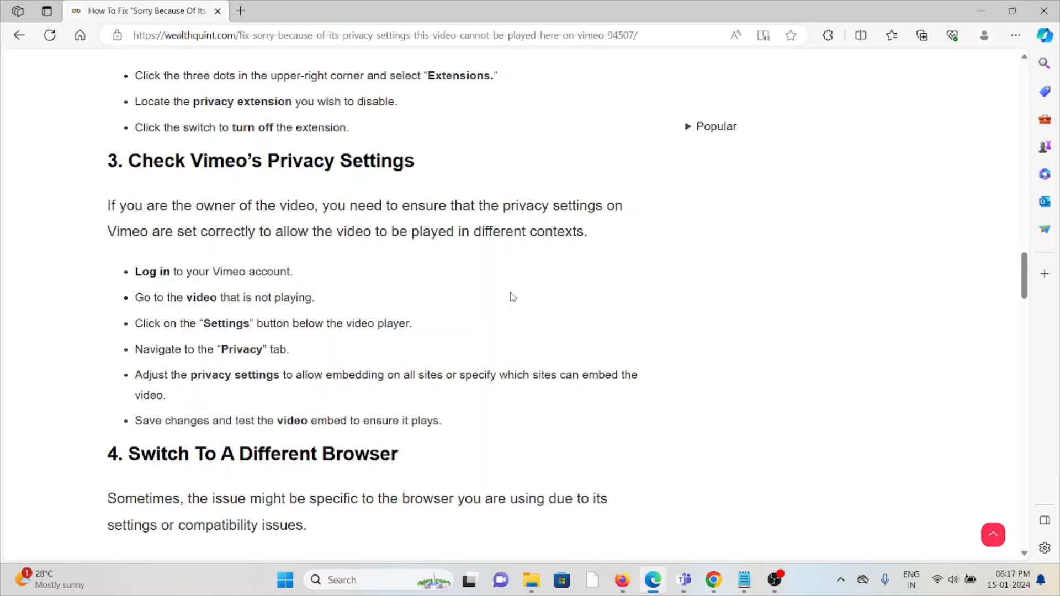
mouse_move(540, 261)
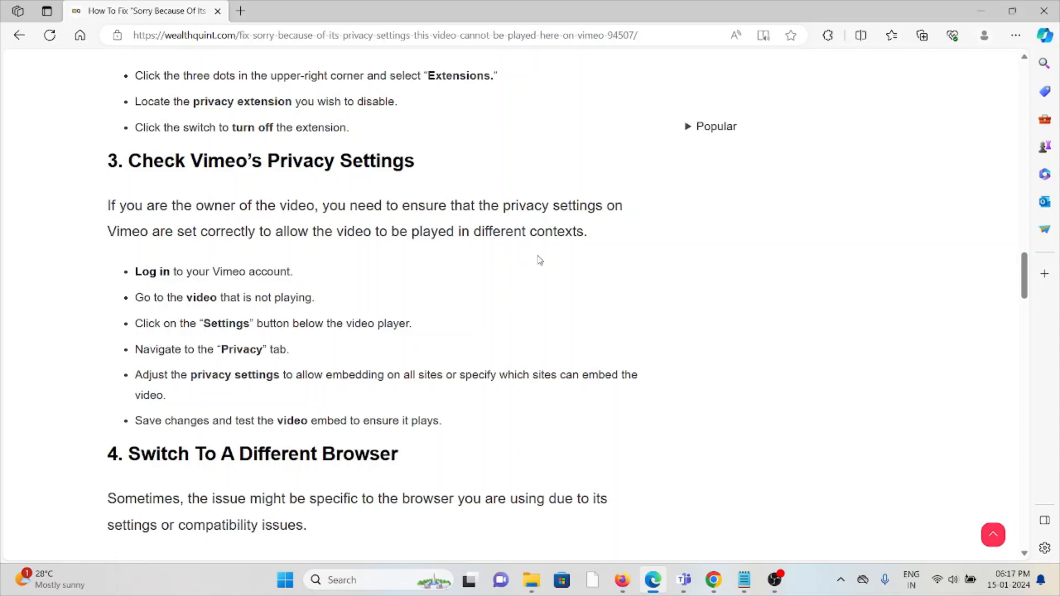
Step: Scroll to fix 4, switching to a different browser, showing all four steps
scroll(down, 3)
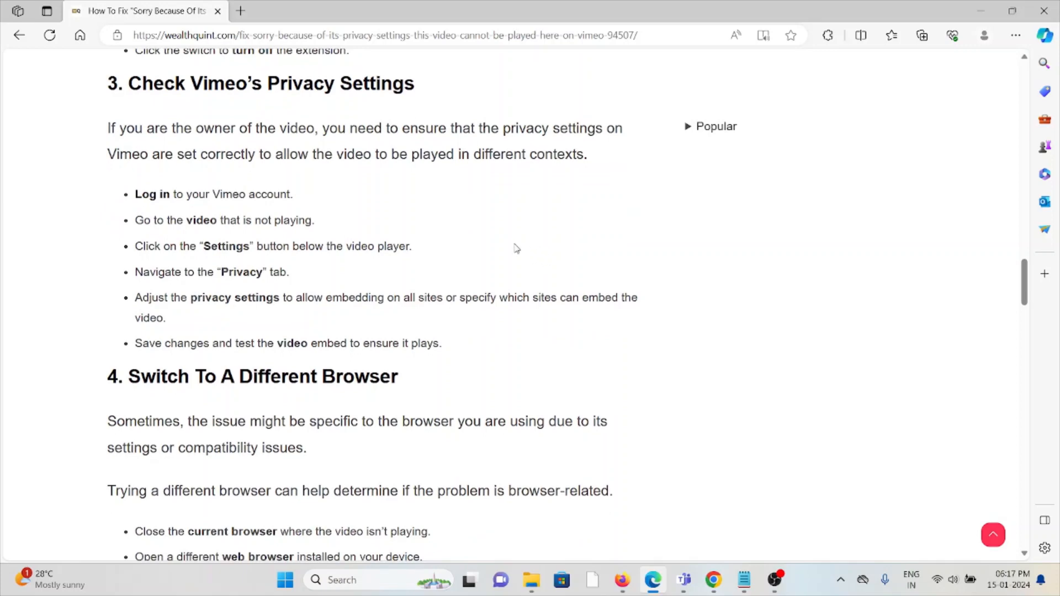
scroll(down, 3)
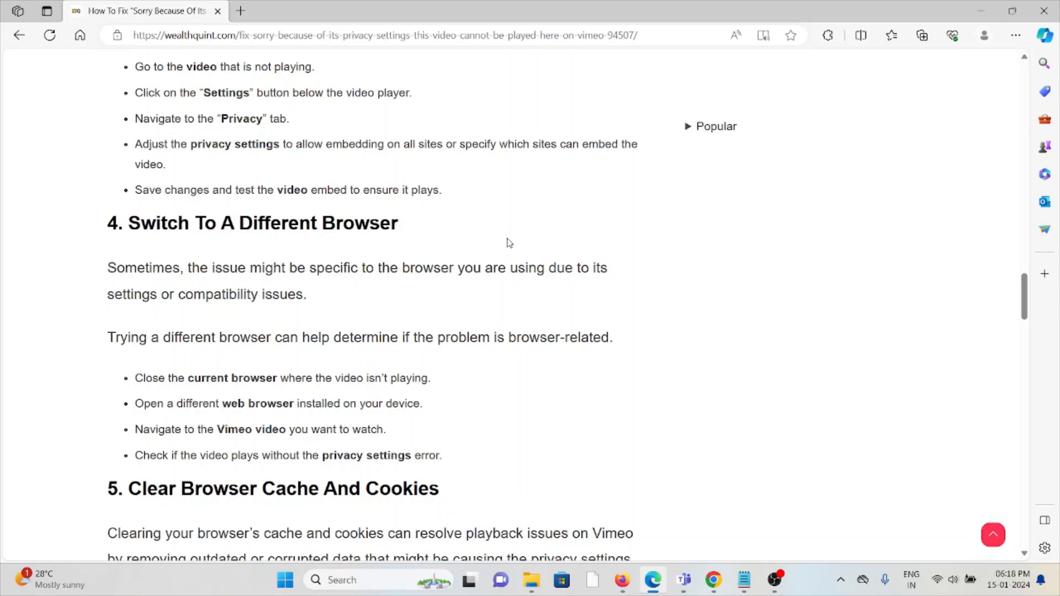
Step: Scroll to fix 5, clearing browser cache and cookies, with its Google Chrome steps
scroll(down, 3)
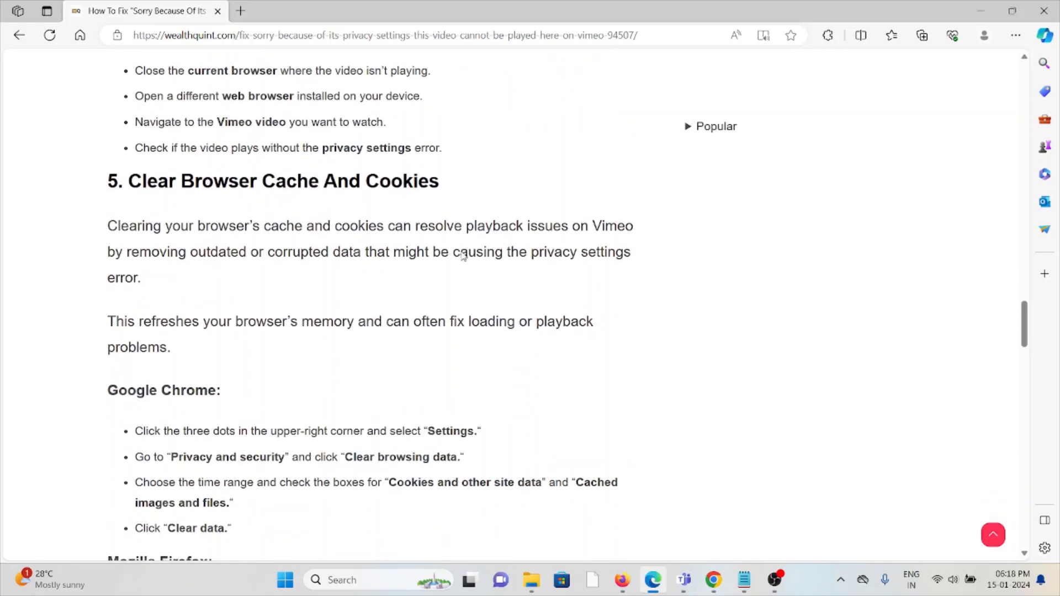
mouse_move(681, 196)
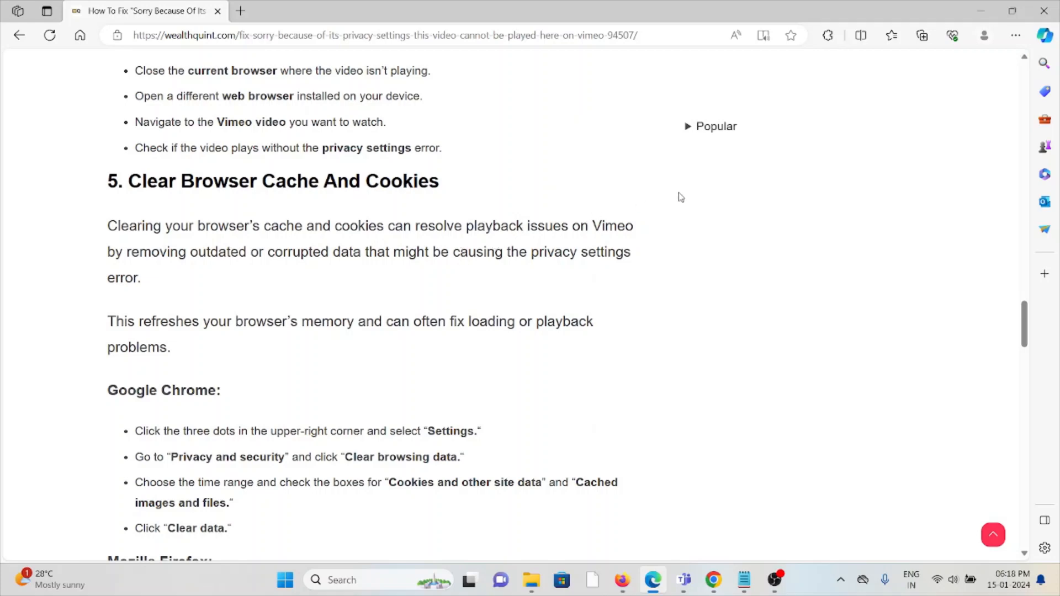
mouse_move(686, 222)
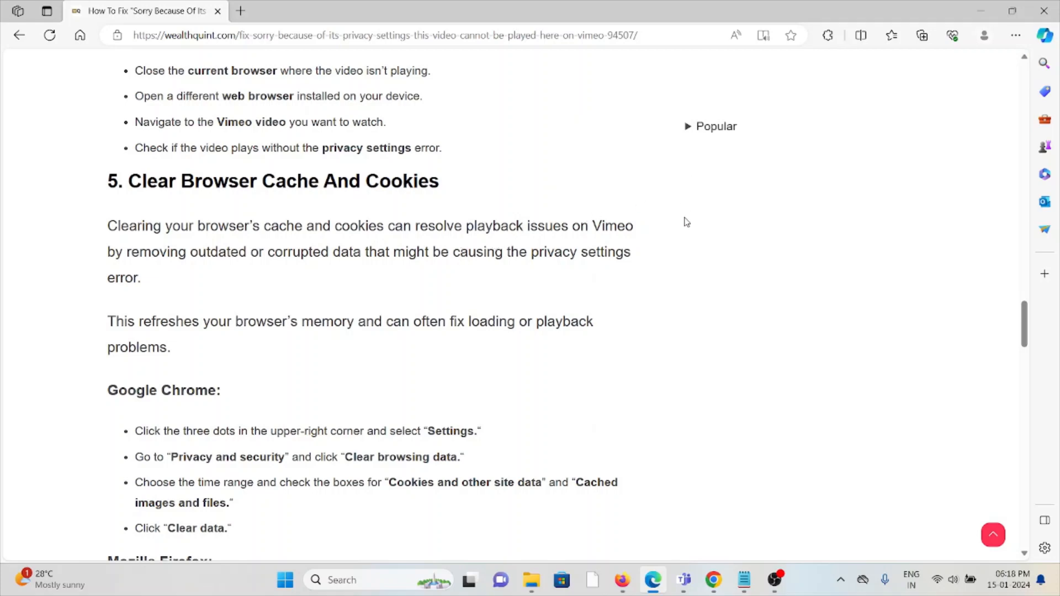
mouse_move(691, 209)
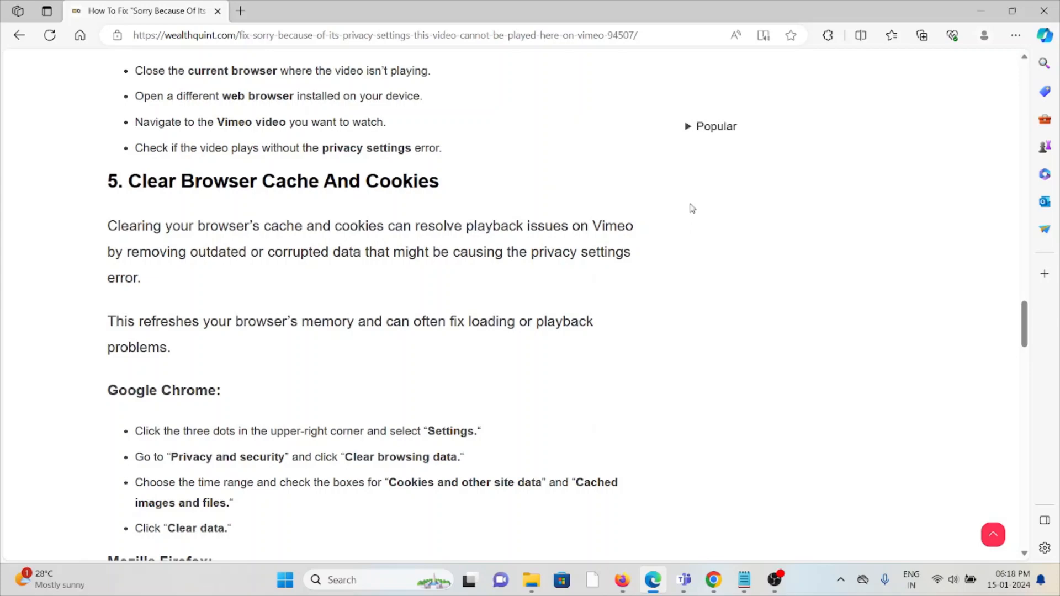
mouse_move(705, 193)
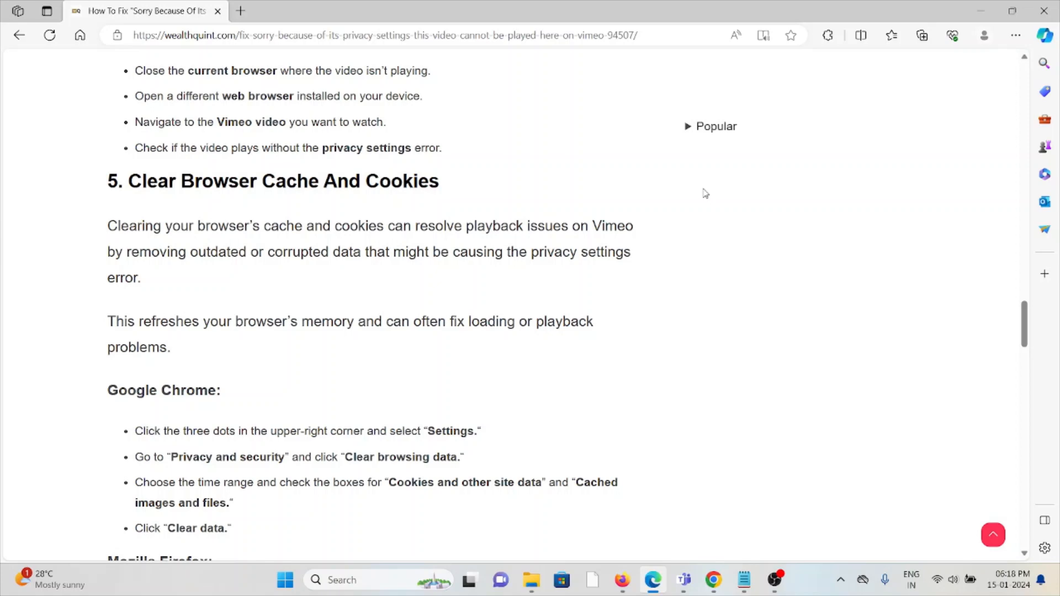
mouse_move(686, 217)
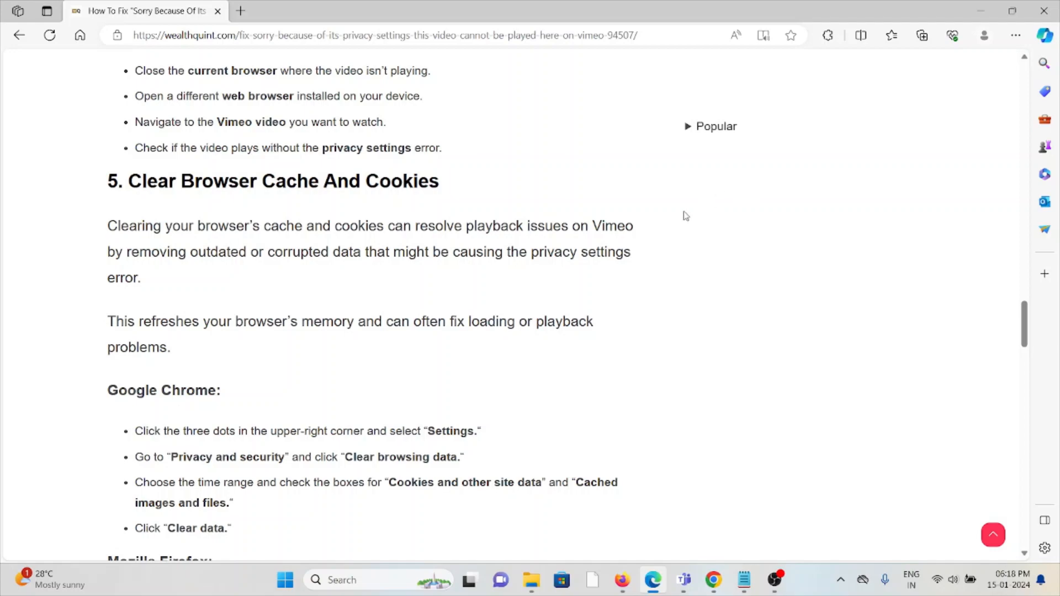
scroll(down, 3)
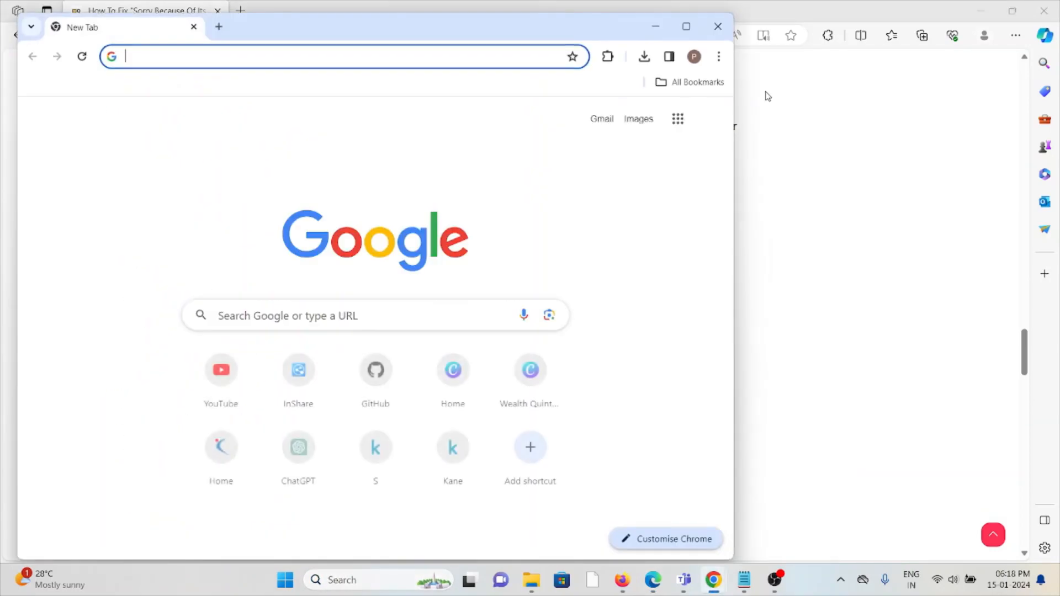
Step: Show Chrome's three-dot menu with Clear browsing data, then return to the Edge article
click(718, 56)
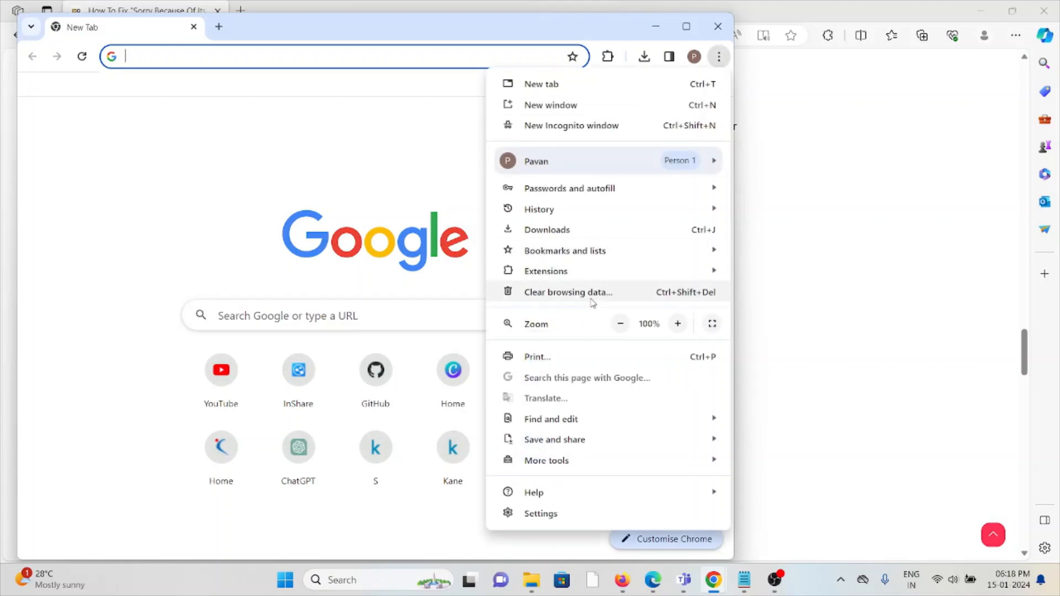
click(567, 291)
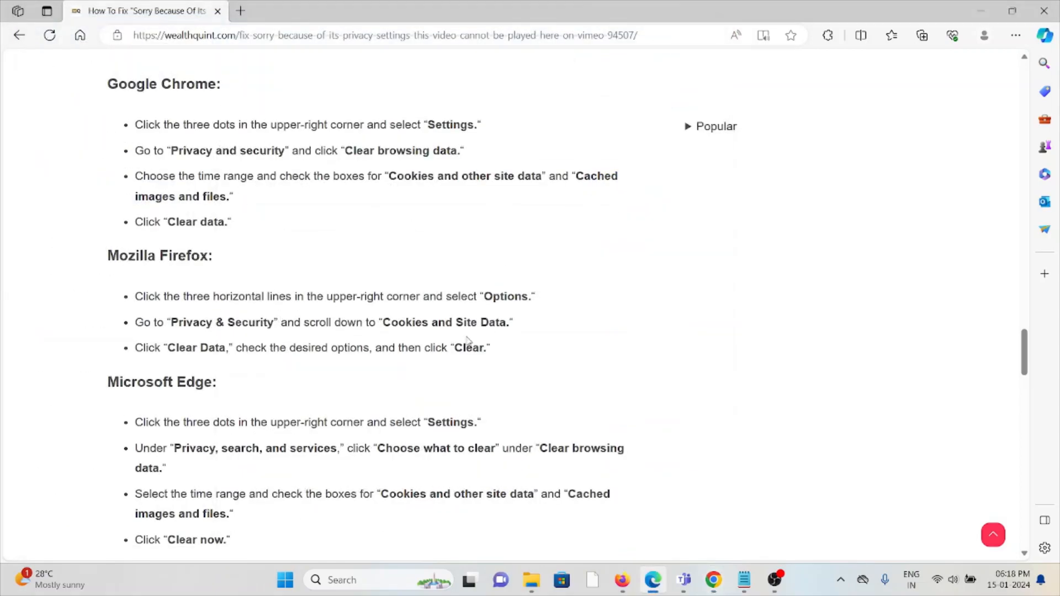
Step: Scroll through fix 6, updating the browser for Chrome, Firefox and Edge
scroll(down, 3)
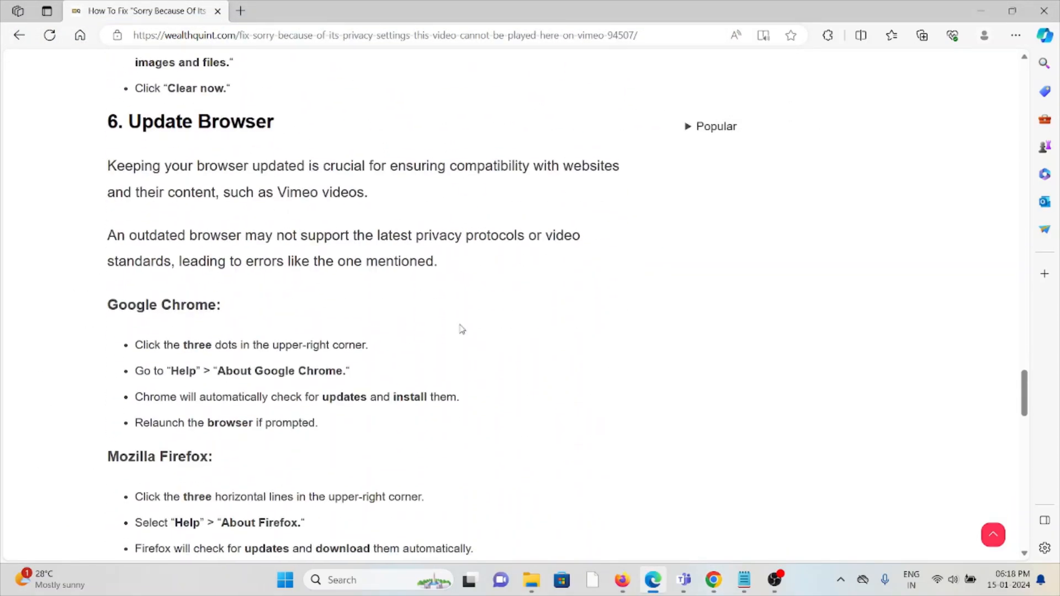
scroll(down, 3)
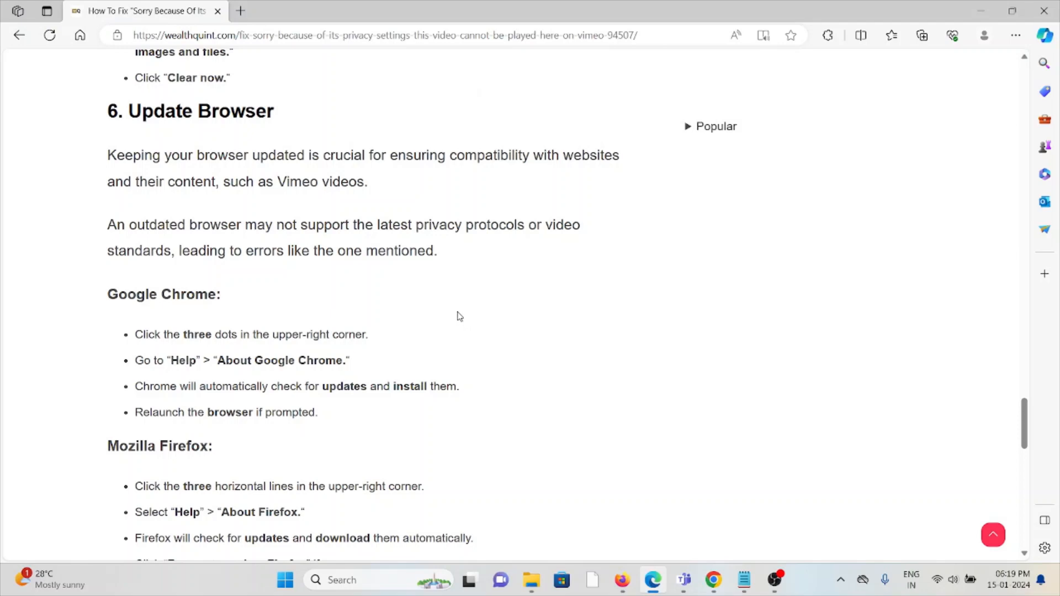
mouse_move(470, 308)
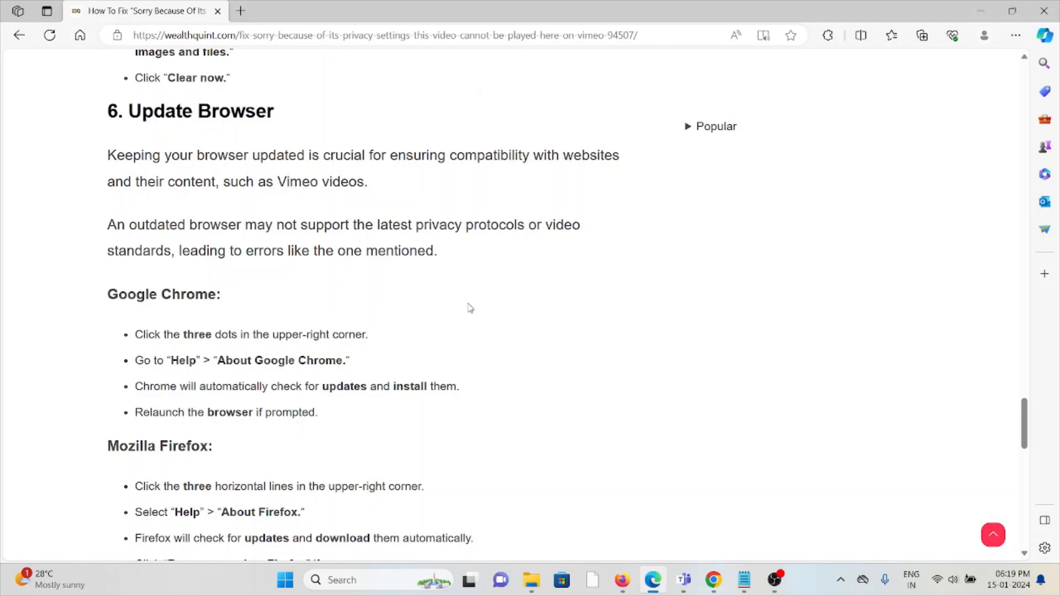
mouse_move(584, 231)
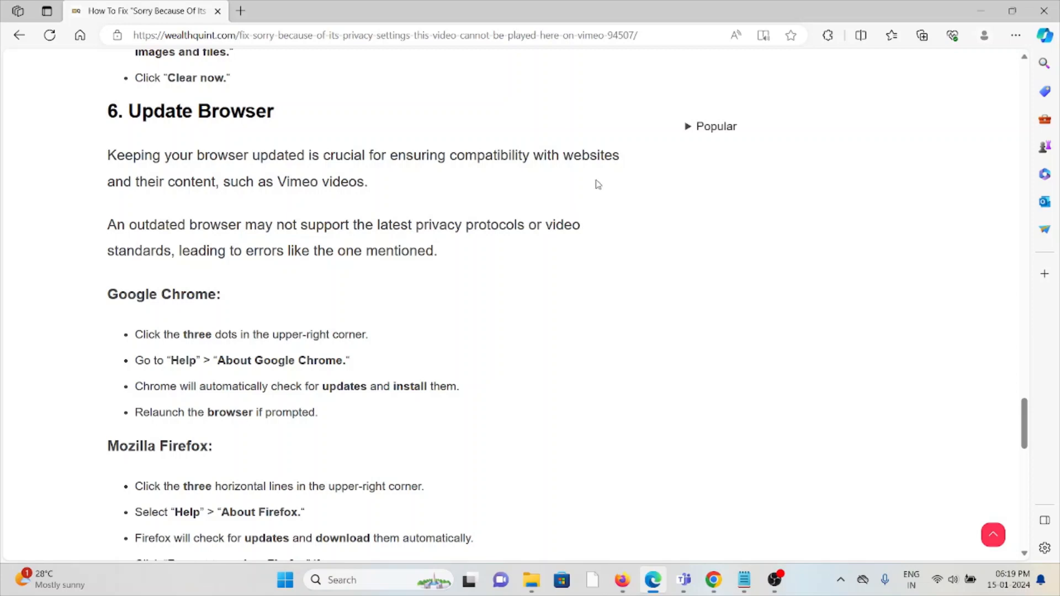
scroll(down, 3)
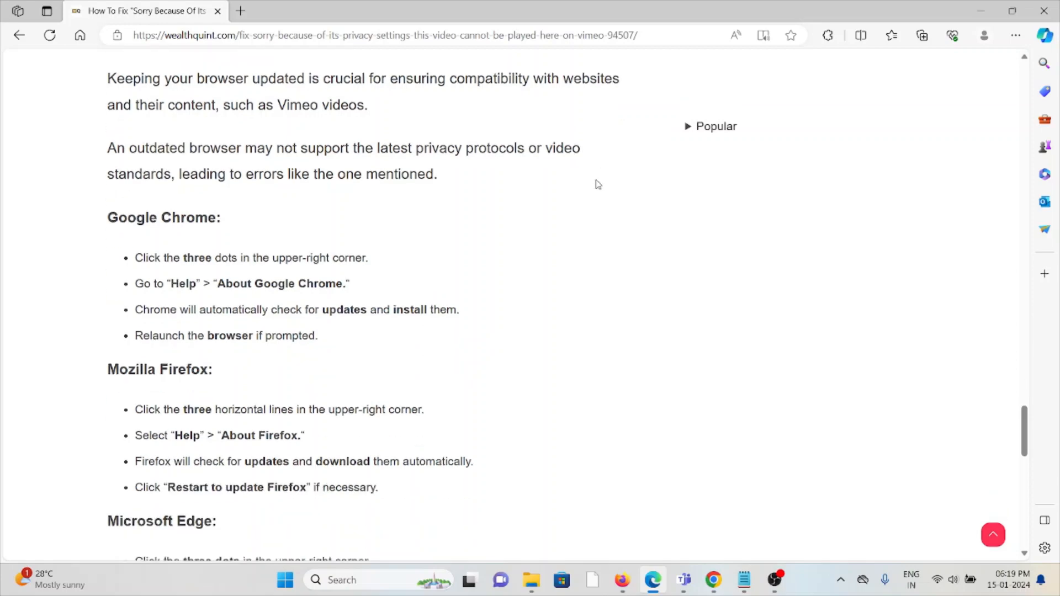
scroll(down, 3)
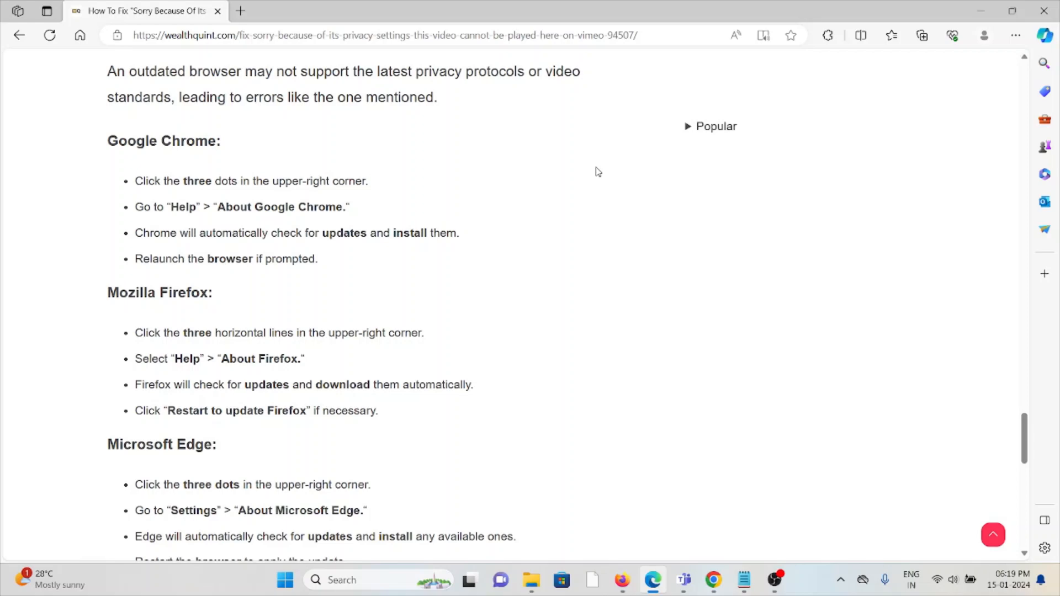
scroll(up, 3)
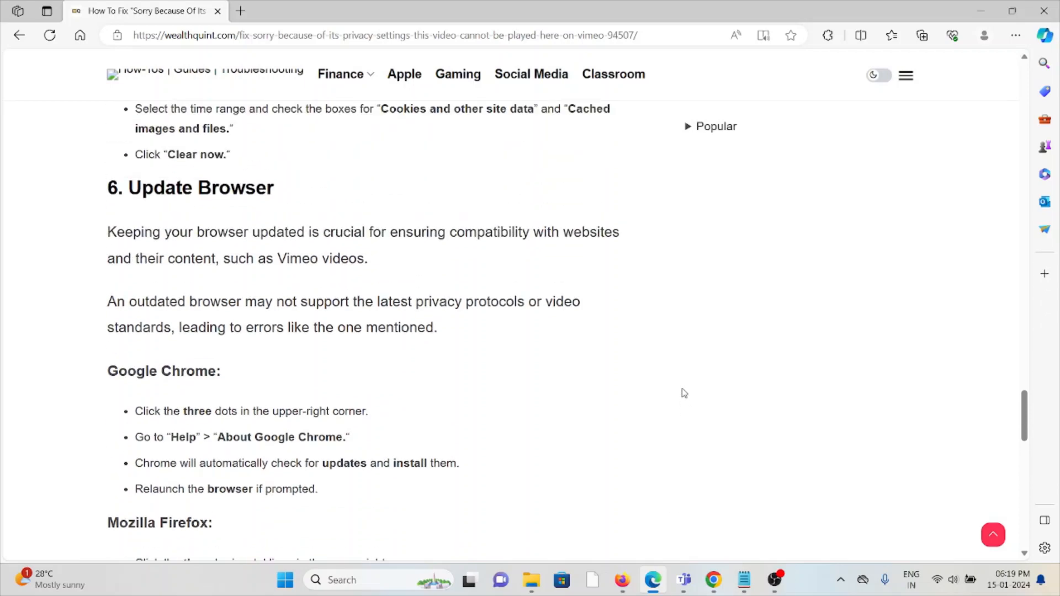
mouse_move(194, 432)
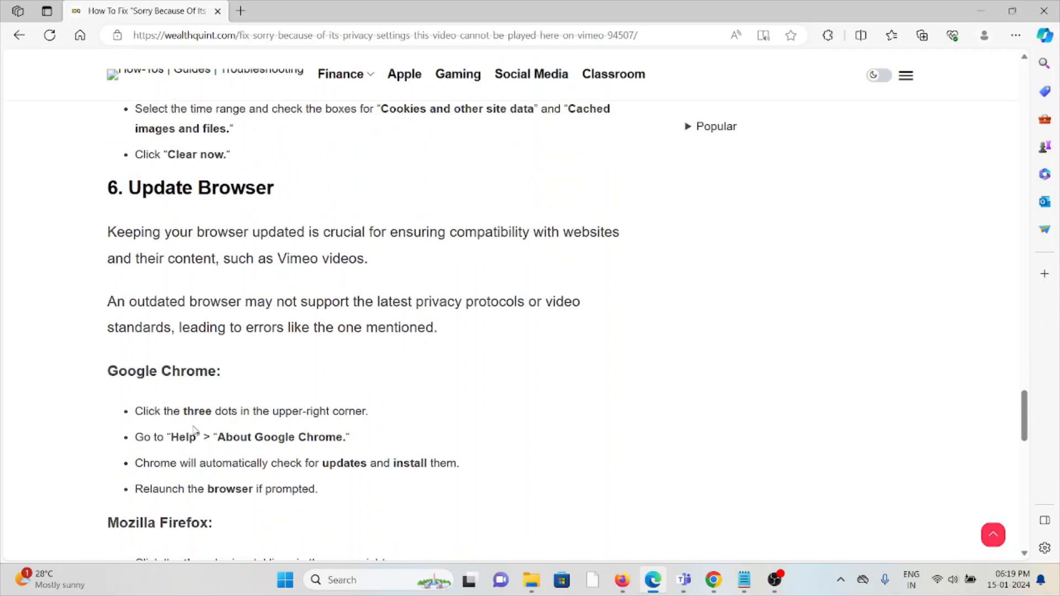
mouse_move(344, 428)
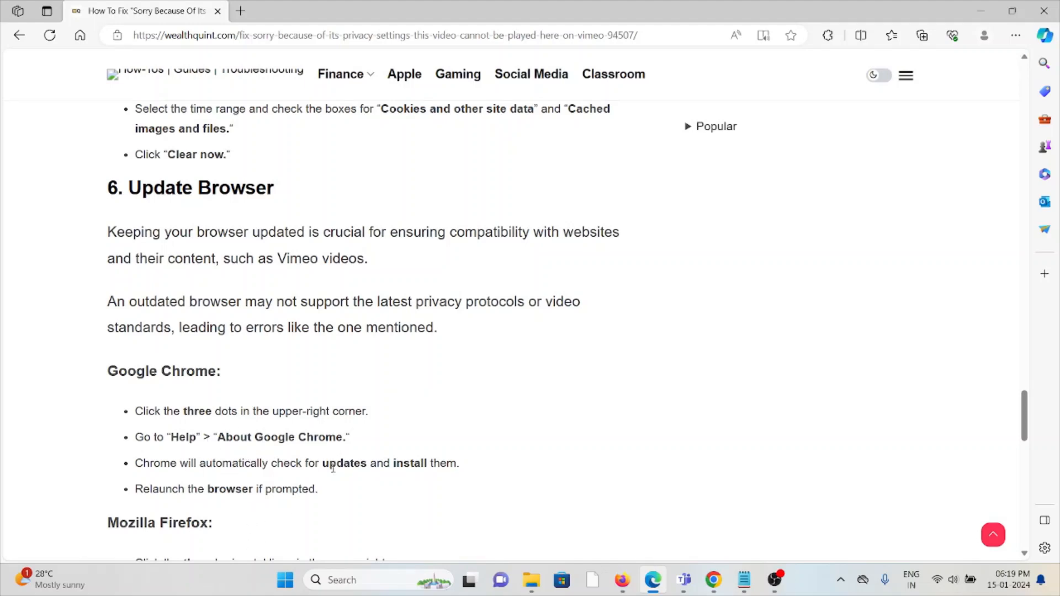
Step: Scroll to fix 7, contacting Vimeo support, with its support page image and explanation
scroll(down, 3)
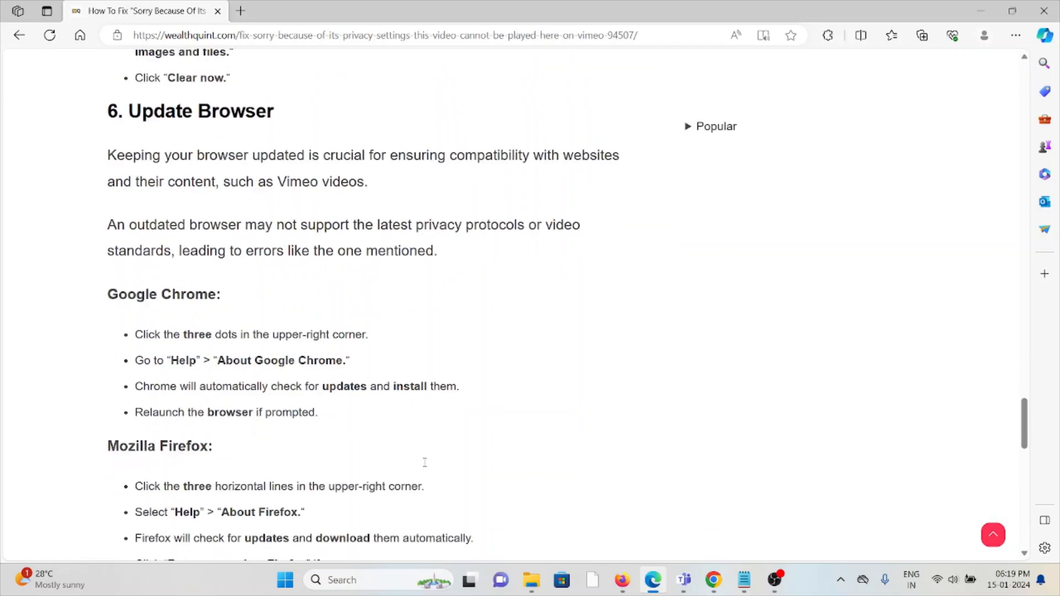
scroll(down, 3)
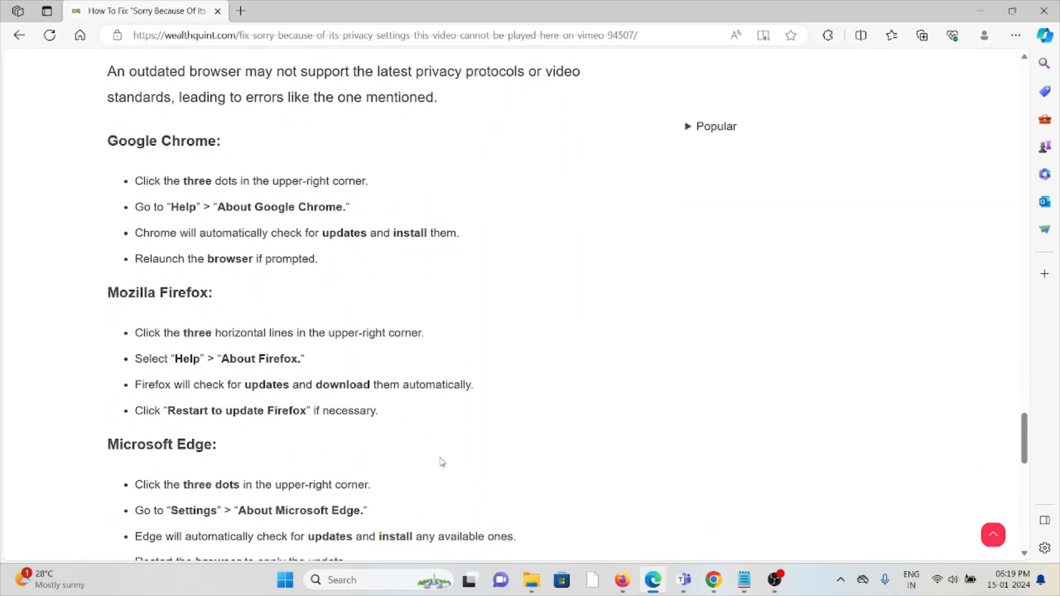
mouse_move(164, 306)
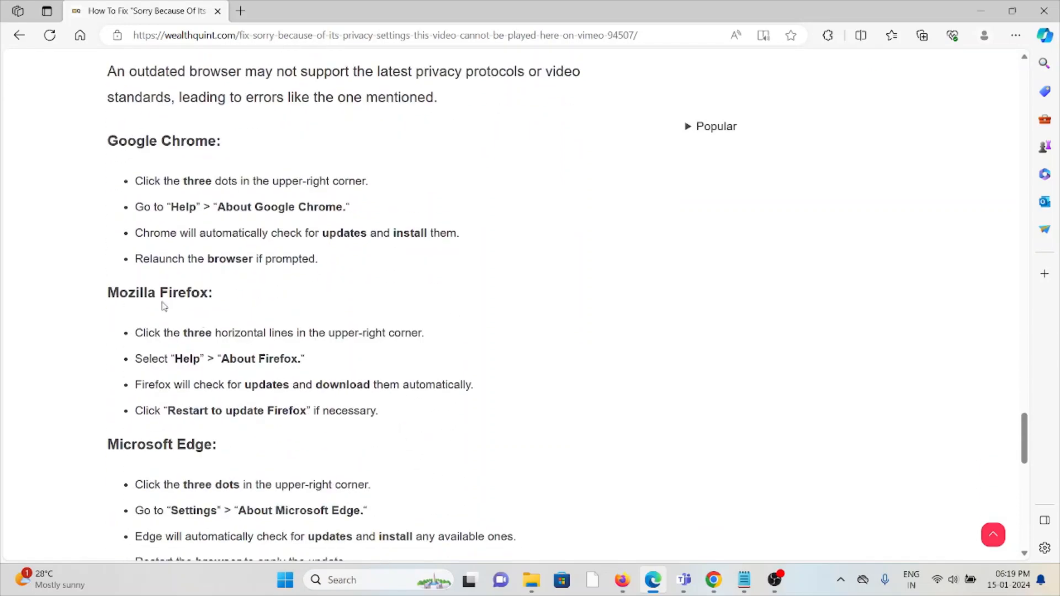
scroll(down, 3)
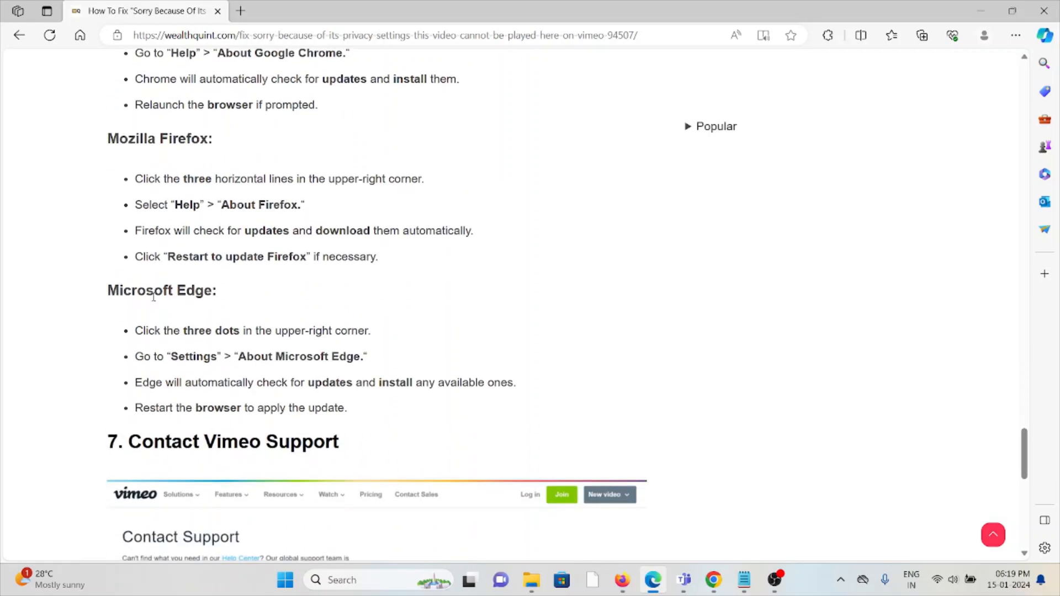
scroll(down, 3)
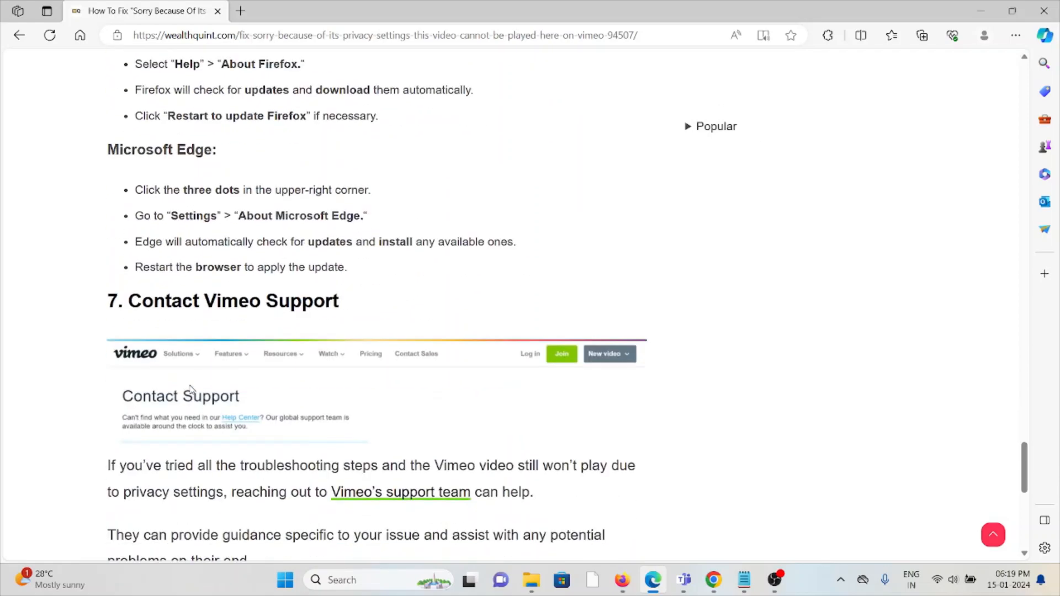
scroll(down, 3)
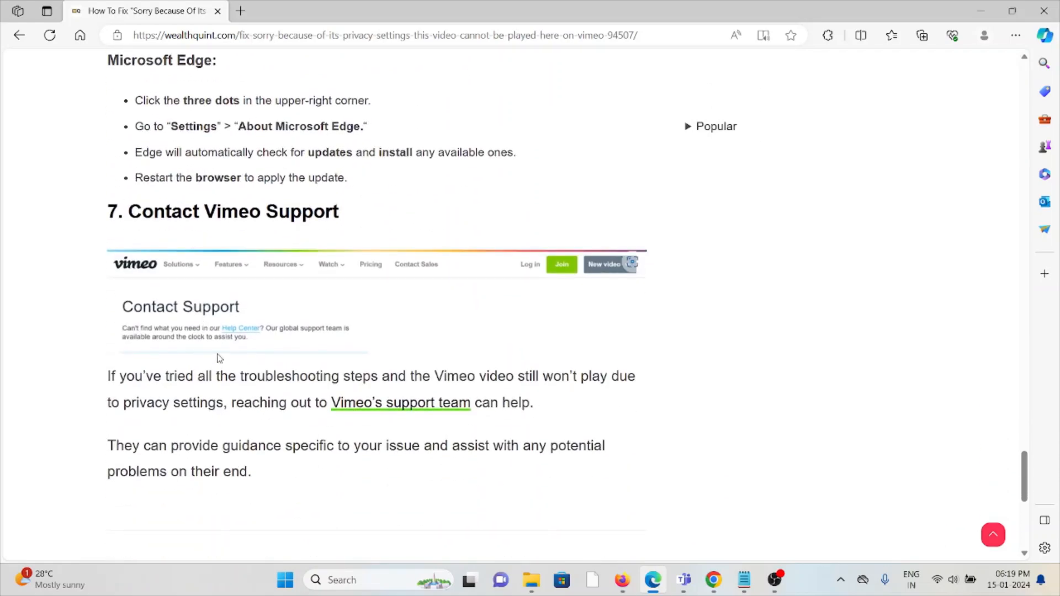